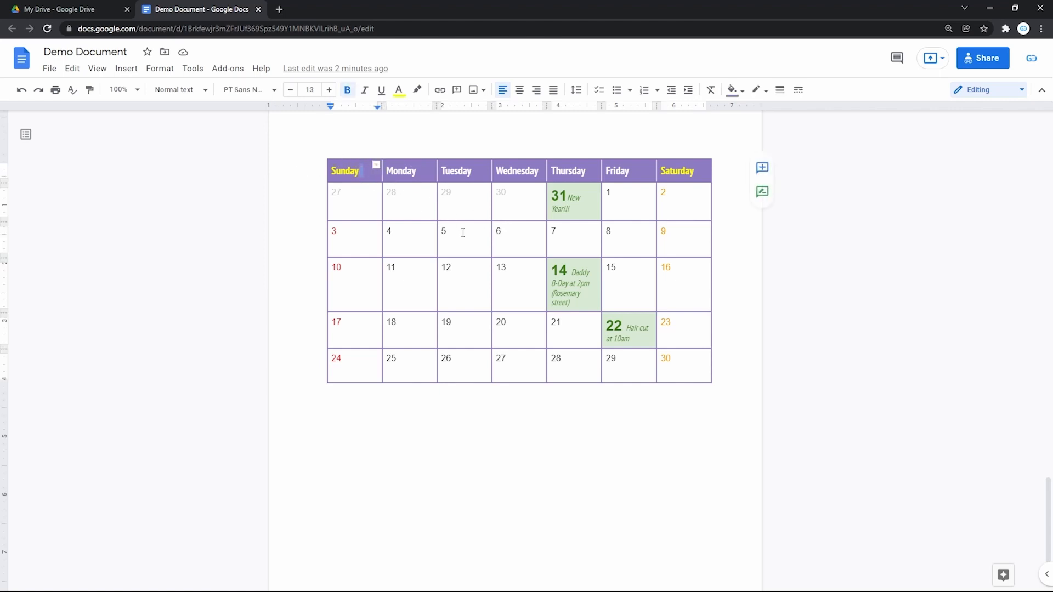
- Move past the monthly calendar table onto the empty page that follows it
click(613, 326)
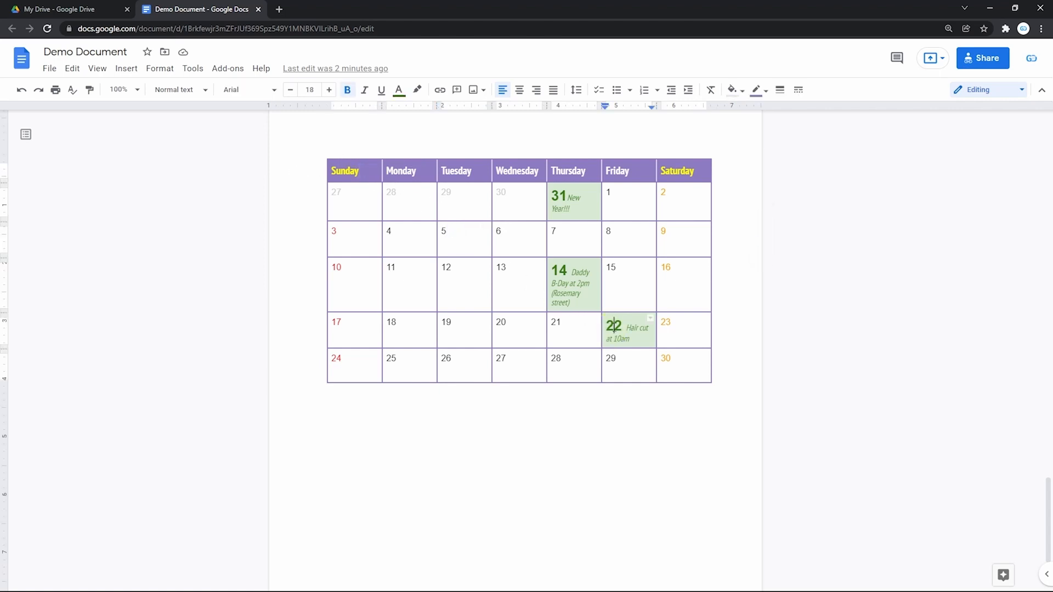
mouse_move(365, 204)
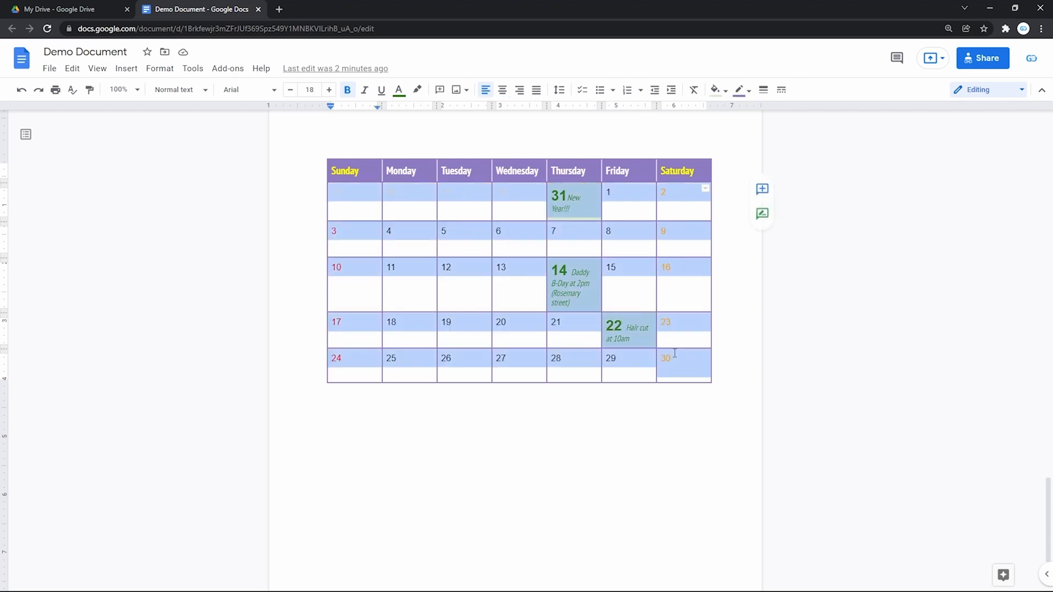
click(628, 282)
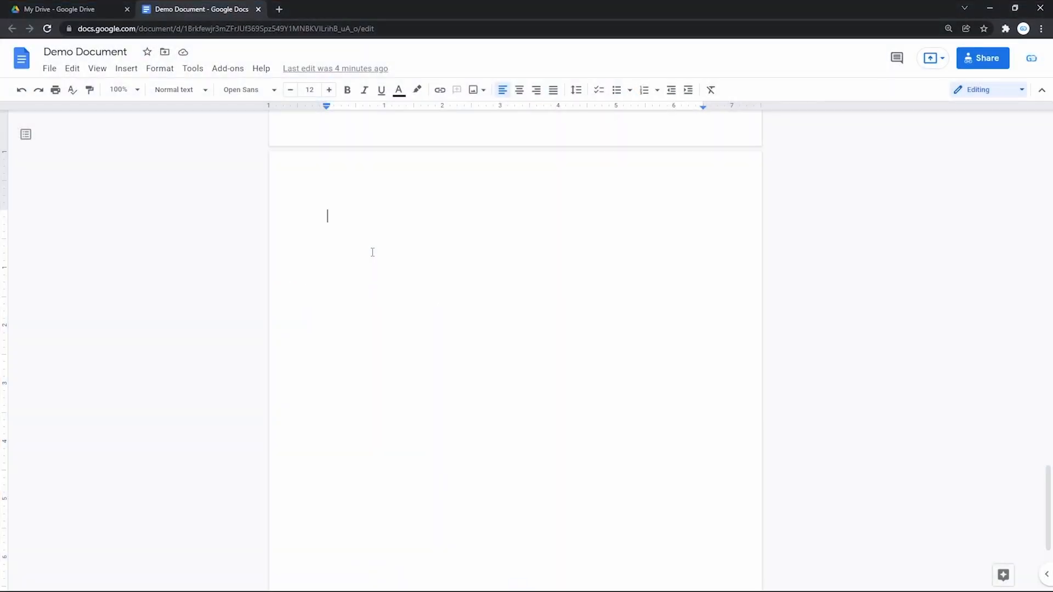
mouse_move(195, 123)
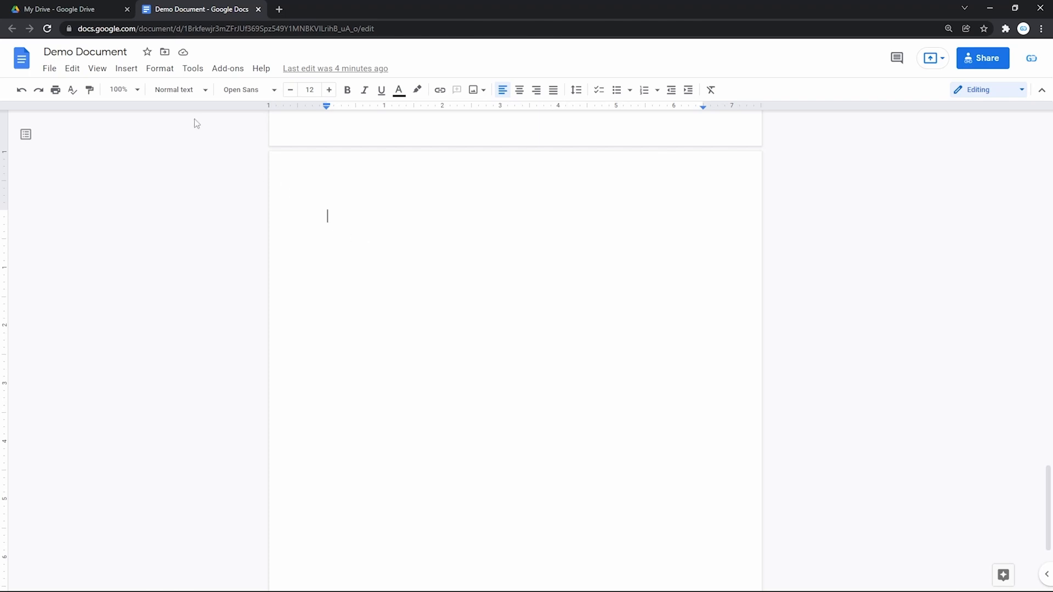
mouse_move(126, 68)
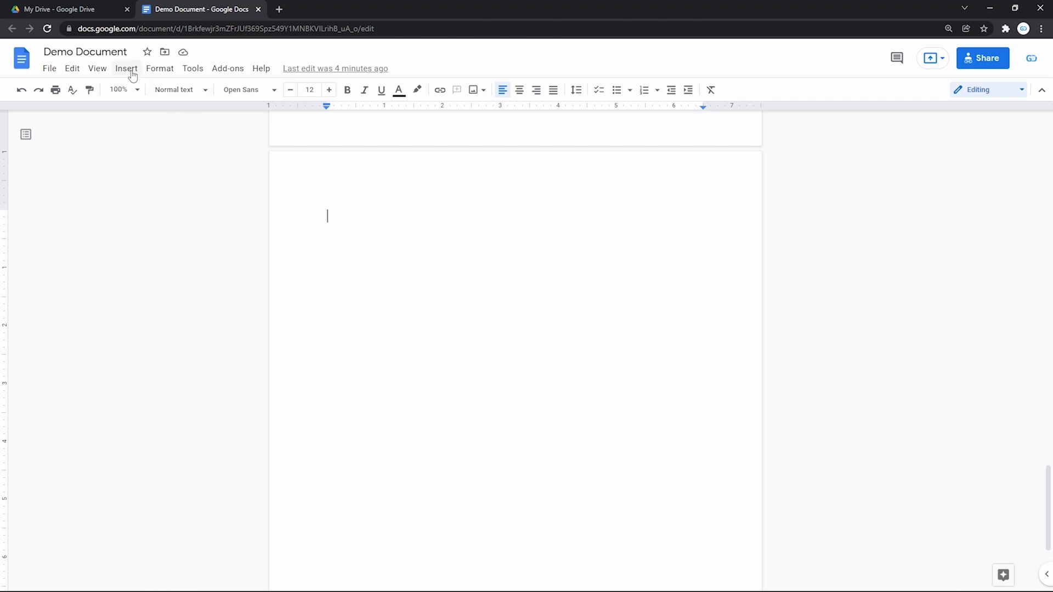
- Insert a 6 x 6 table from the Insert menu
click(126, 68)
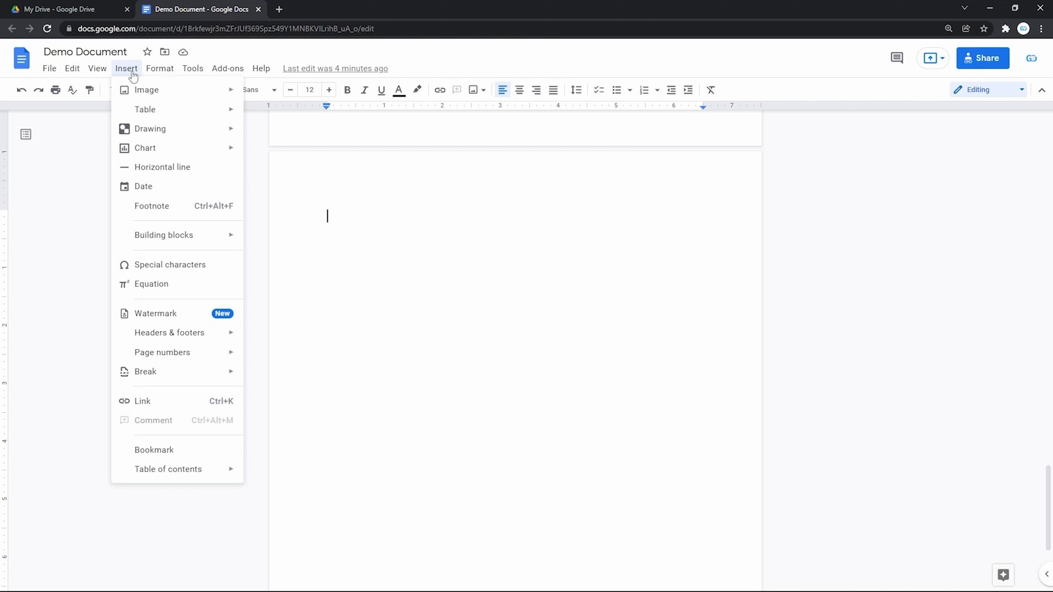
mouse_move(145, 109)
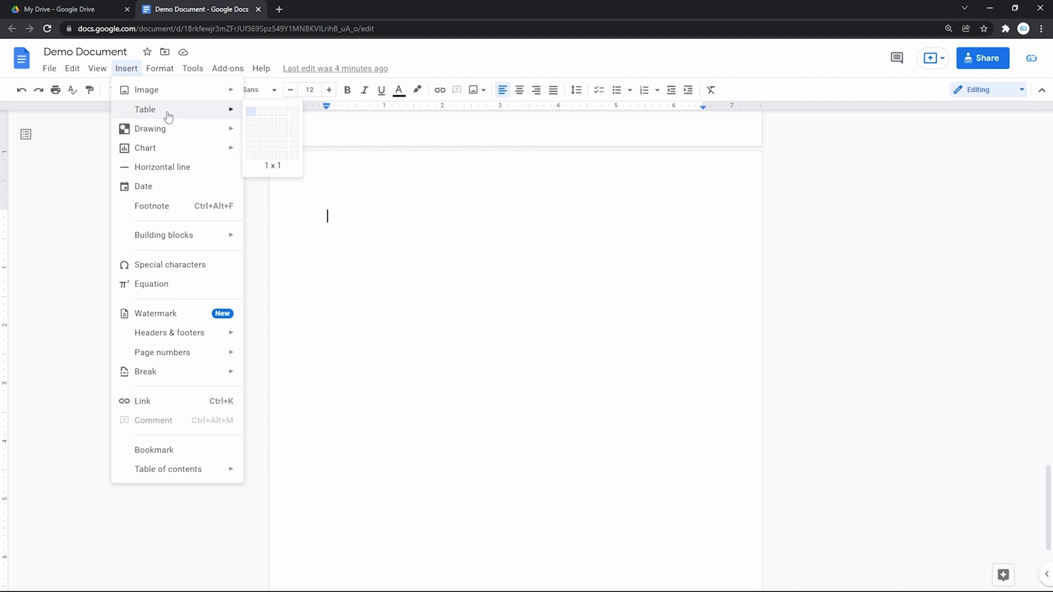
mouse_move(260, 112)
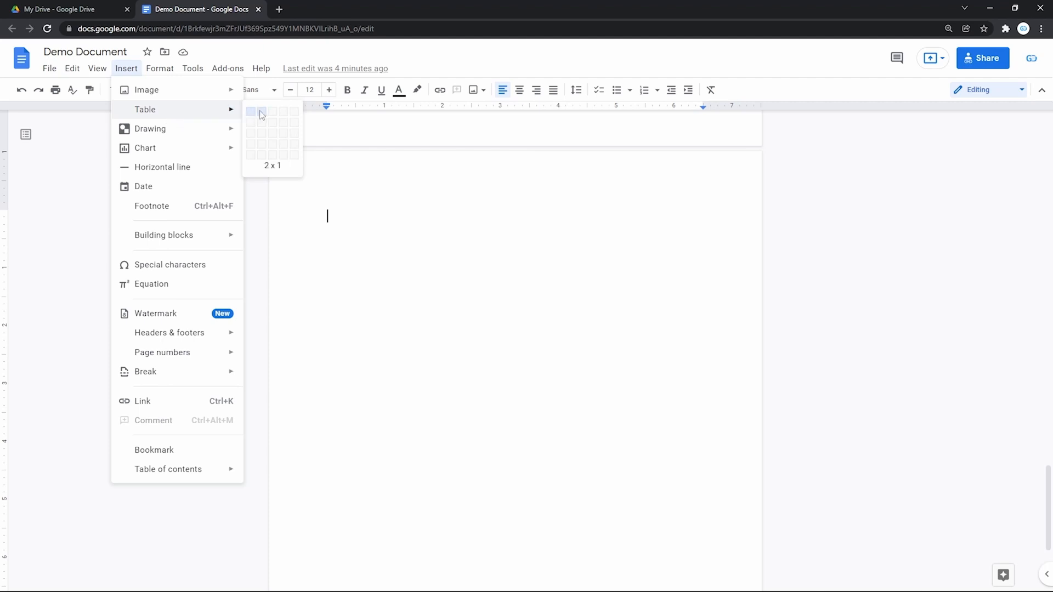
mouse_move(329, 172)
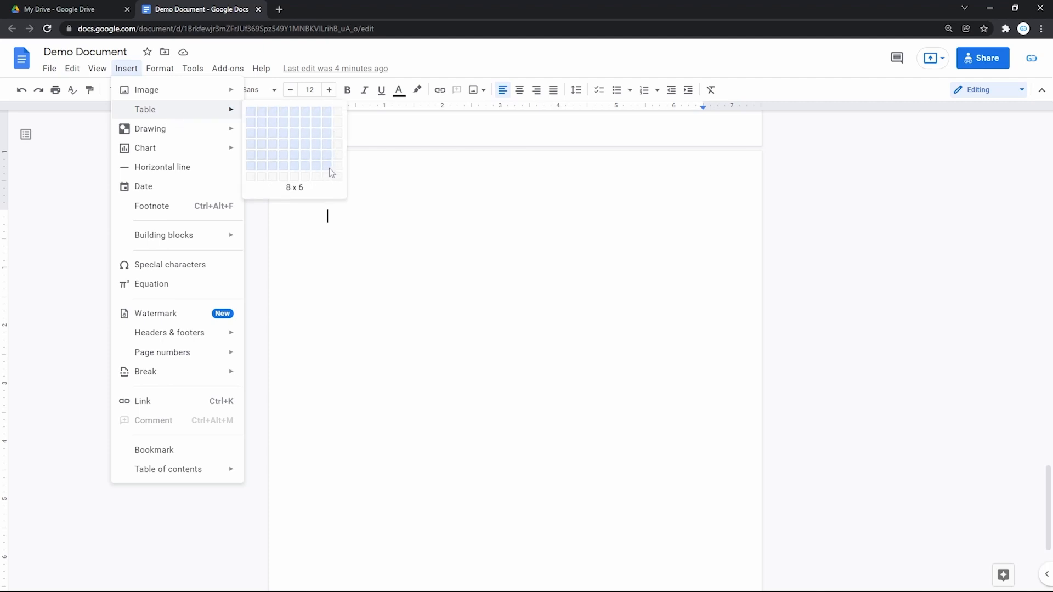
mouse_move(301, 159)
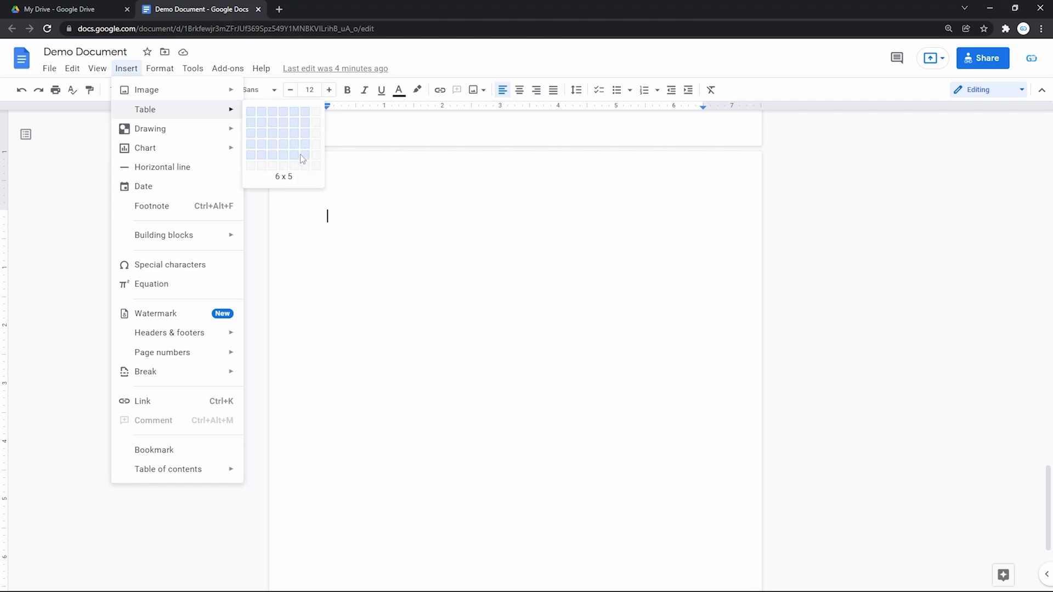
mouse_move(325, 182)
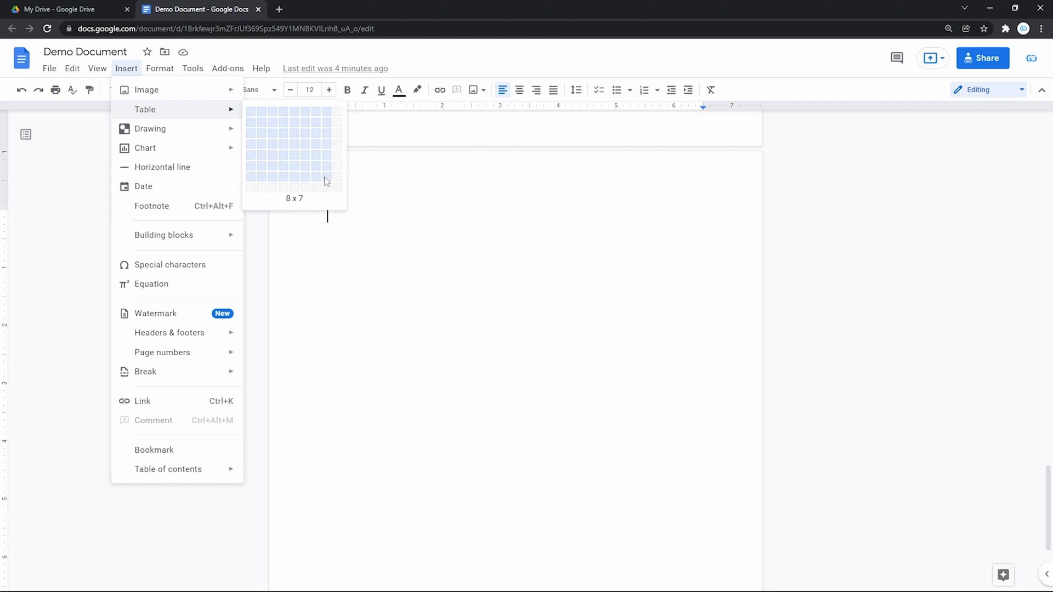
mouse_move(306, 171)
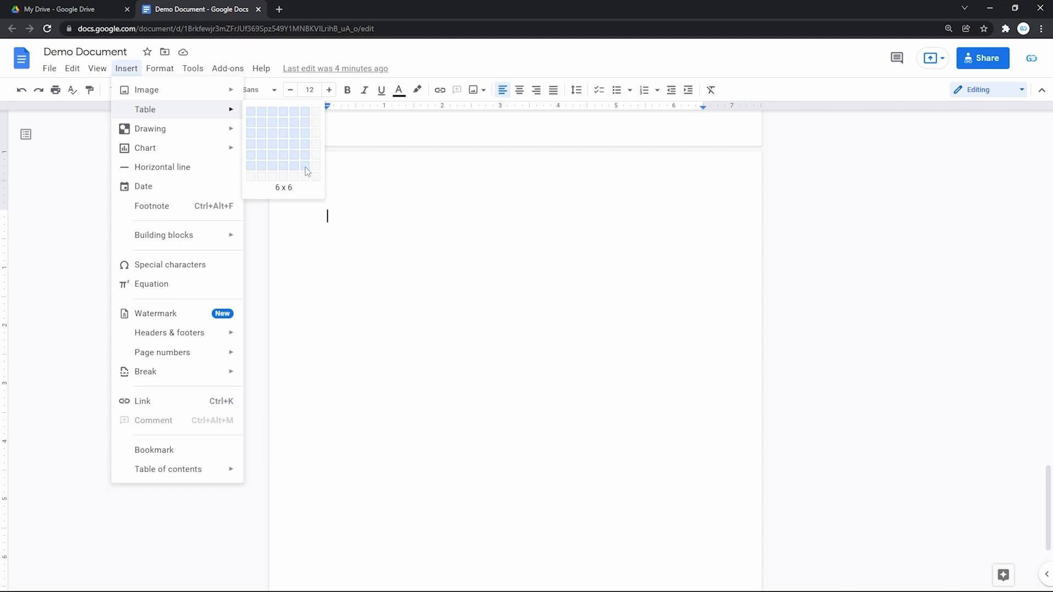
mouse_move(336, 202)
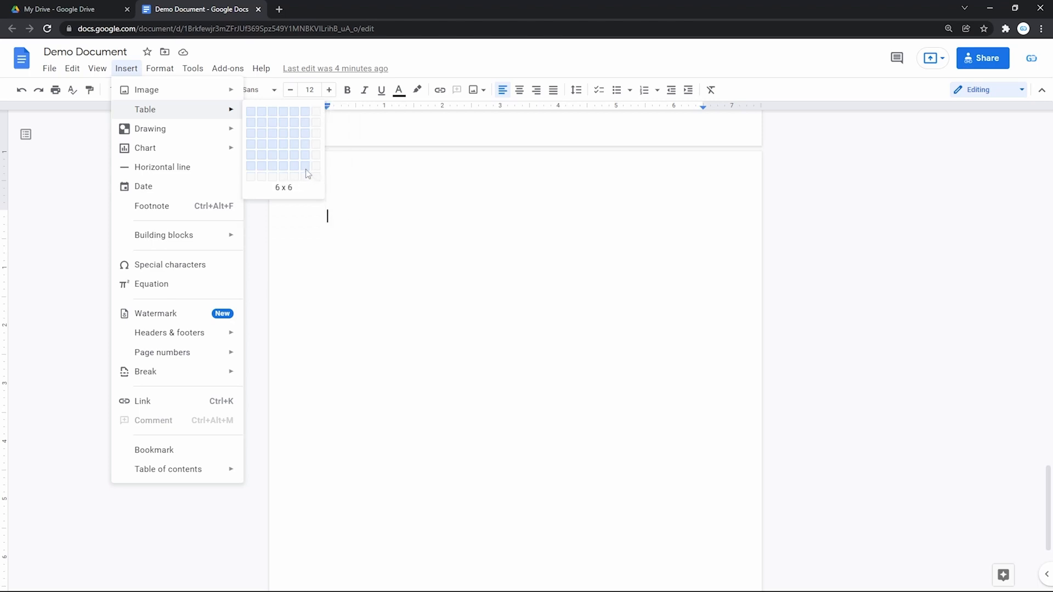
mouse_move(296, 168)
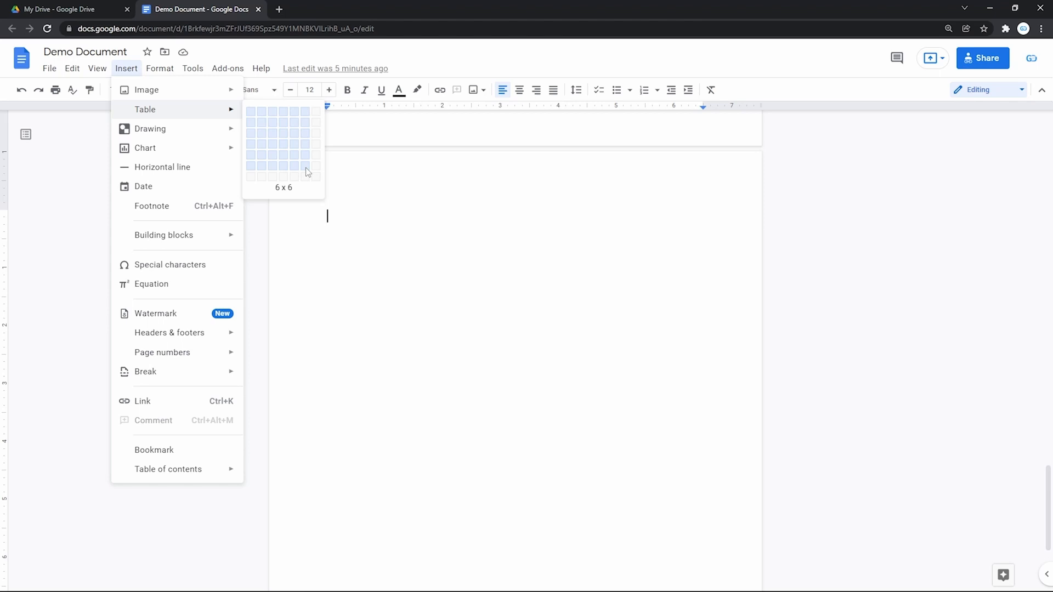
click(307, 170)
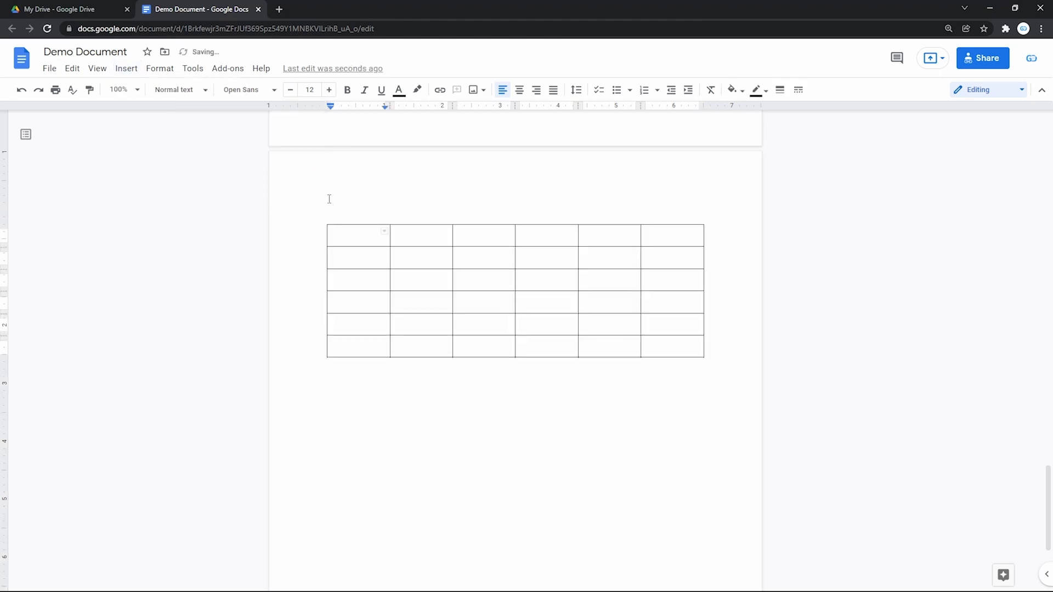
drag(358, 235, 670, 324)
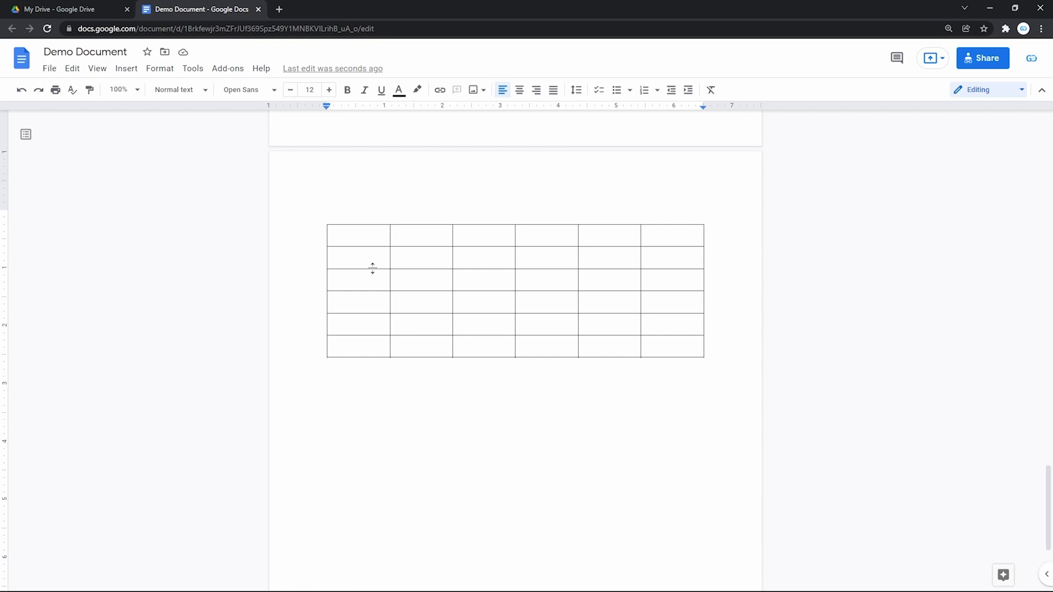
click(421, 235)
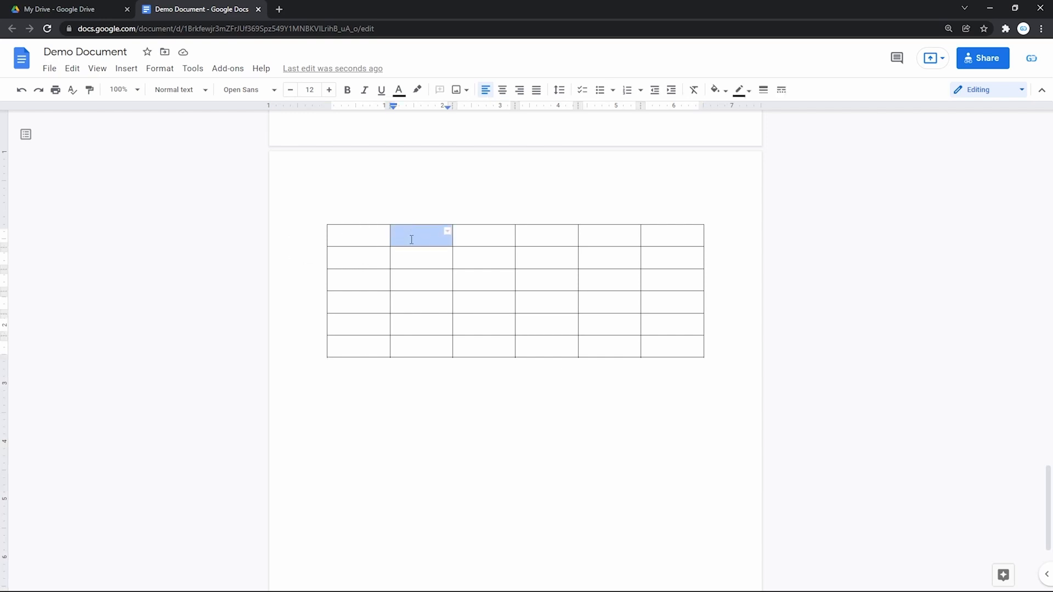
click(420, 236)
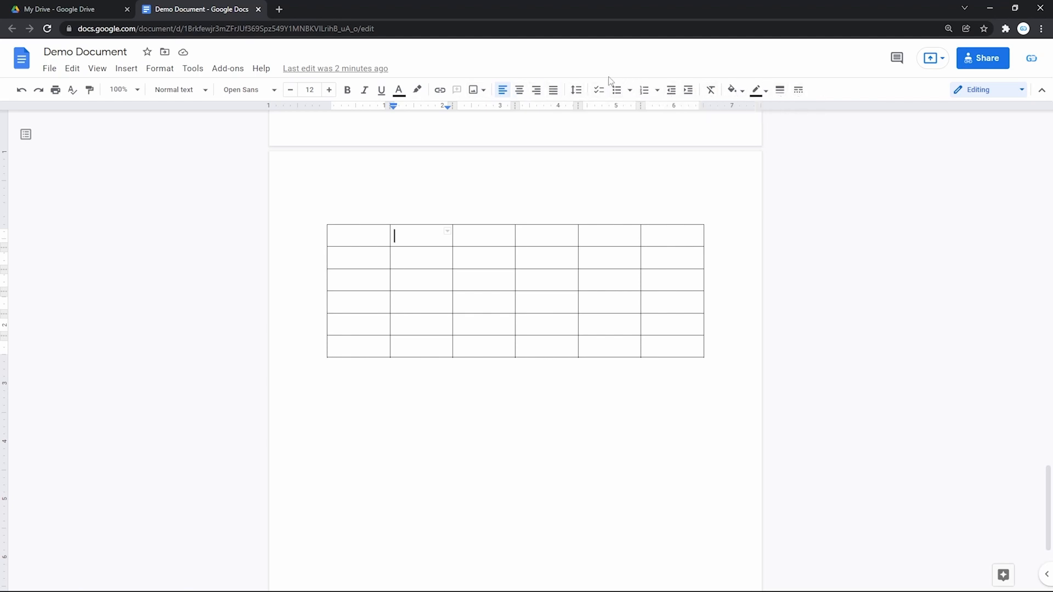
mouse_move(347, 89)
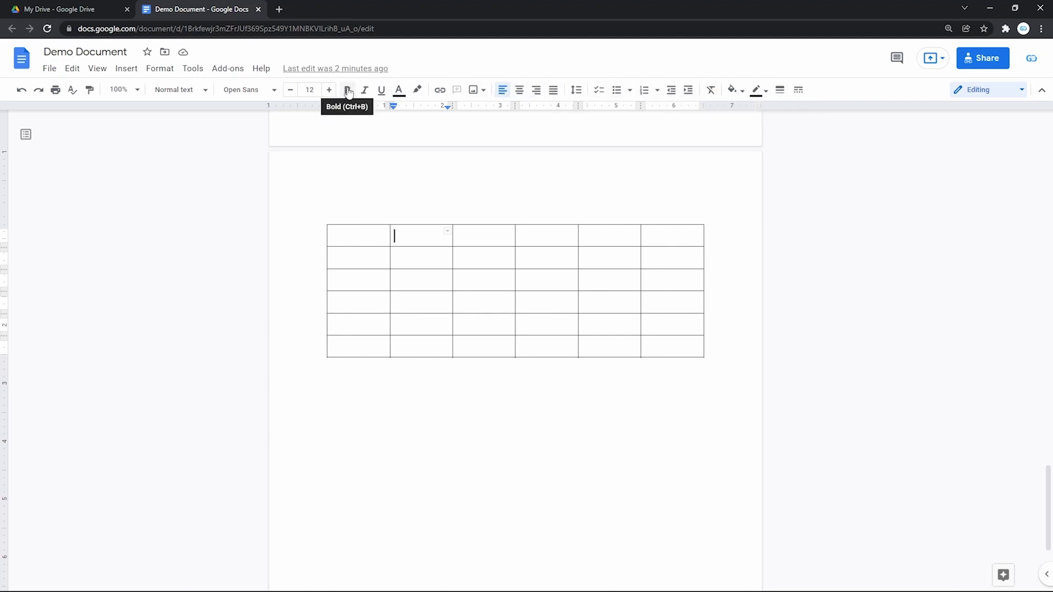
click(159, 68)
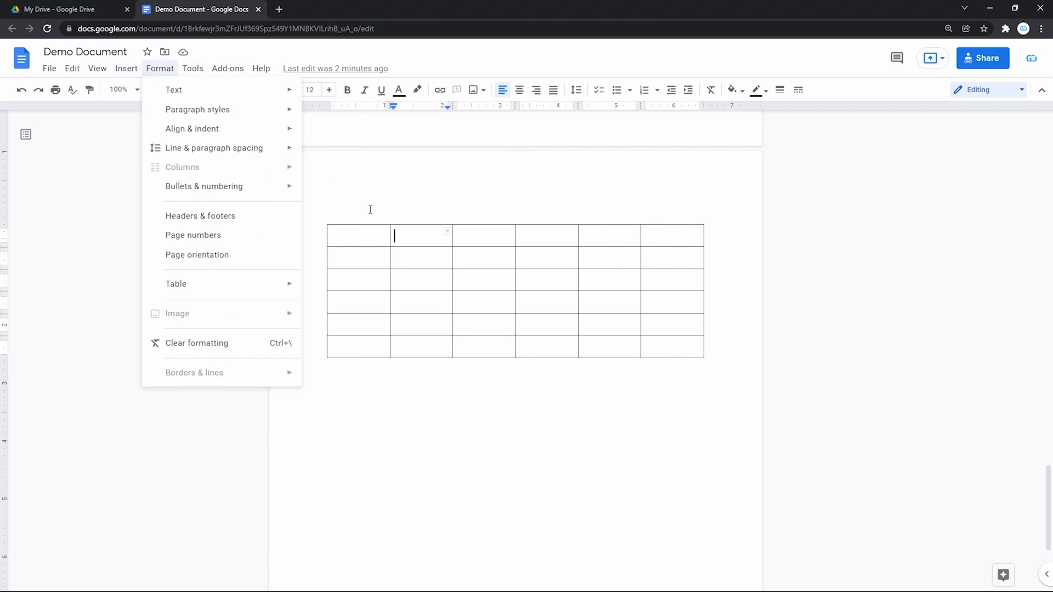
click(421, 234)
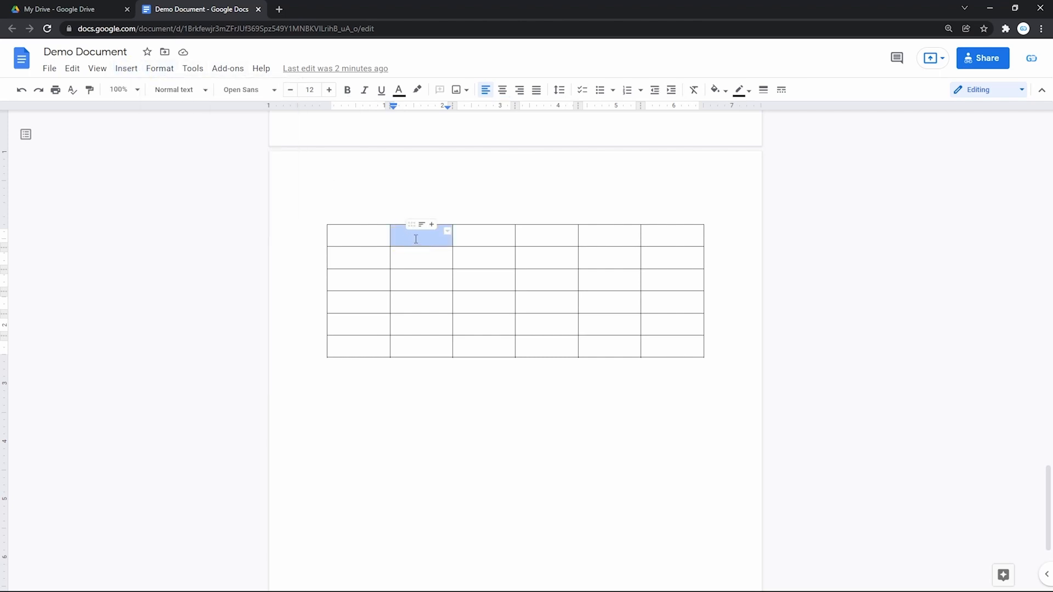
- Type the weekday headings Mon, Tues, Wed and Thur across the table's top row
text(Mon)
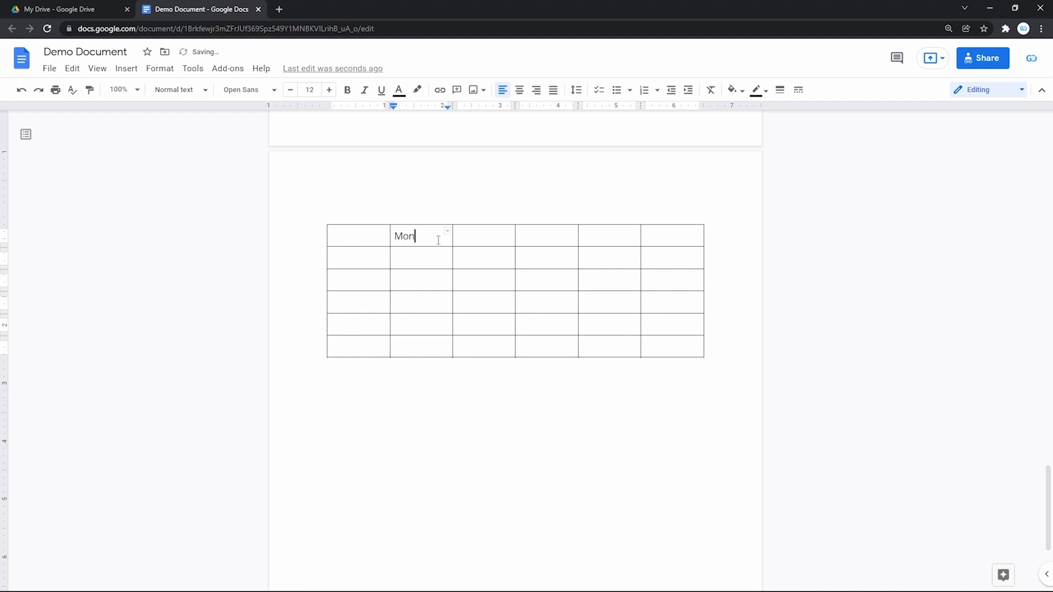
text(Tues	Wed	Thur)
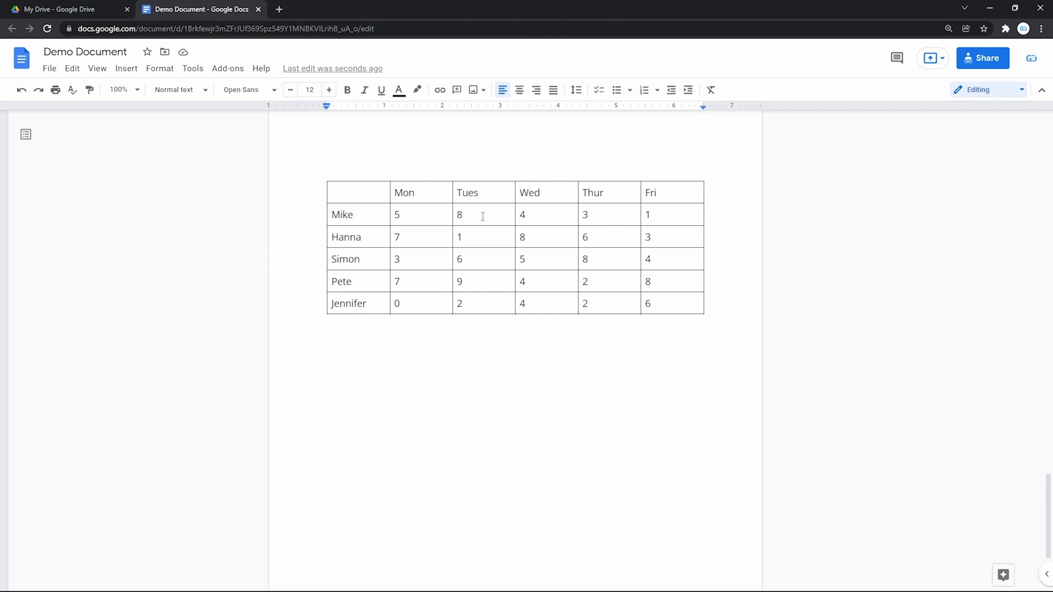
- Center-align the Tues heading within its header cell
click(467, 193)
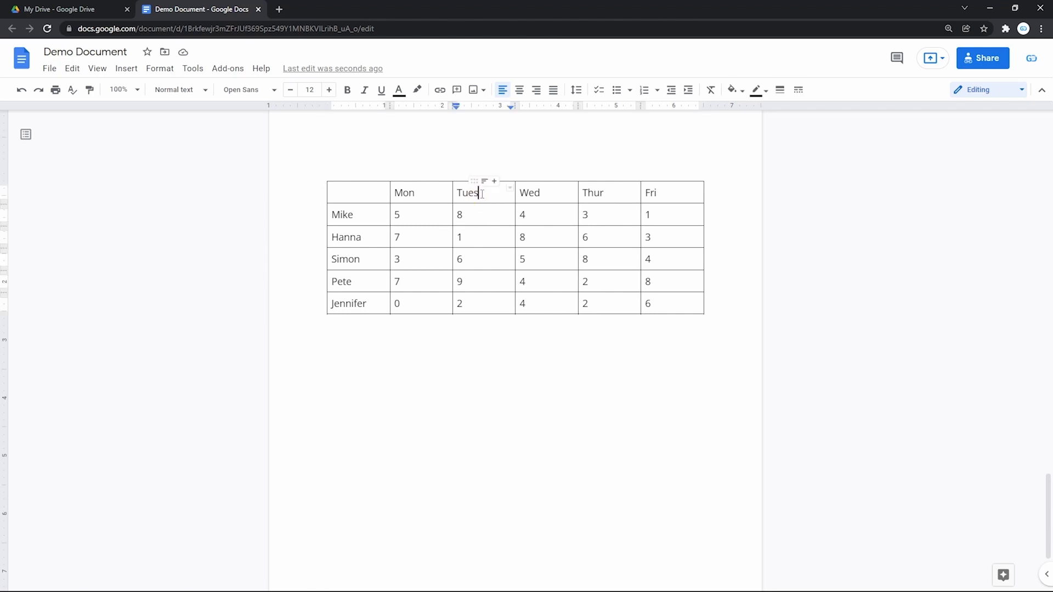
mouse_move(518, 89)
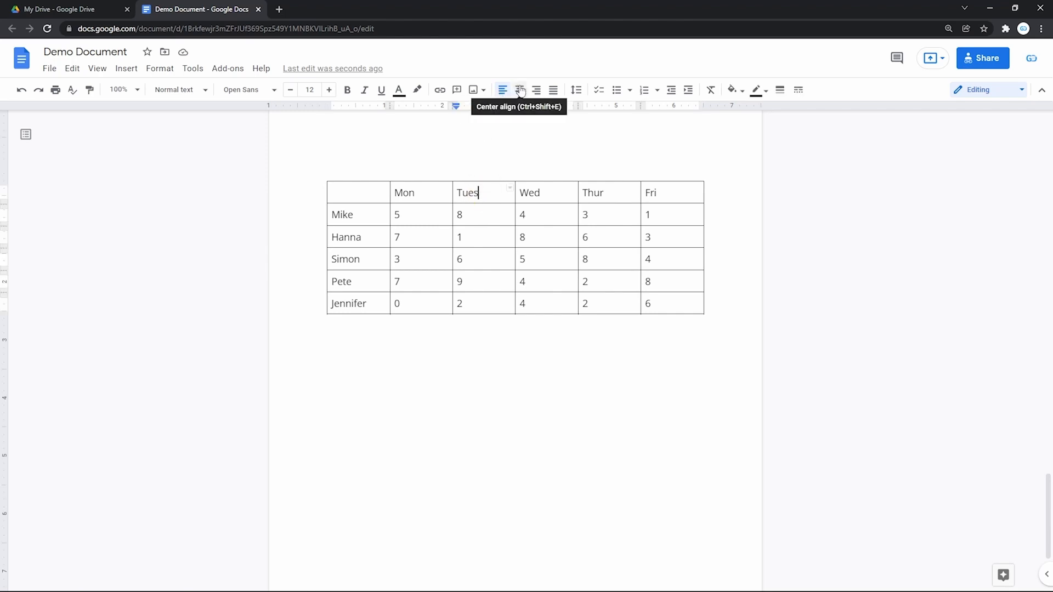
click(520, 90)
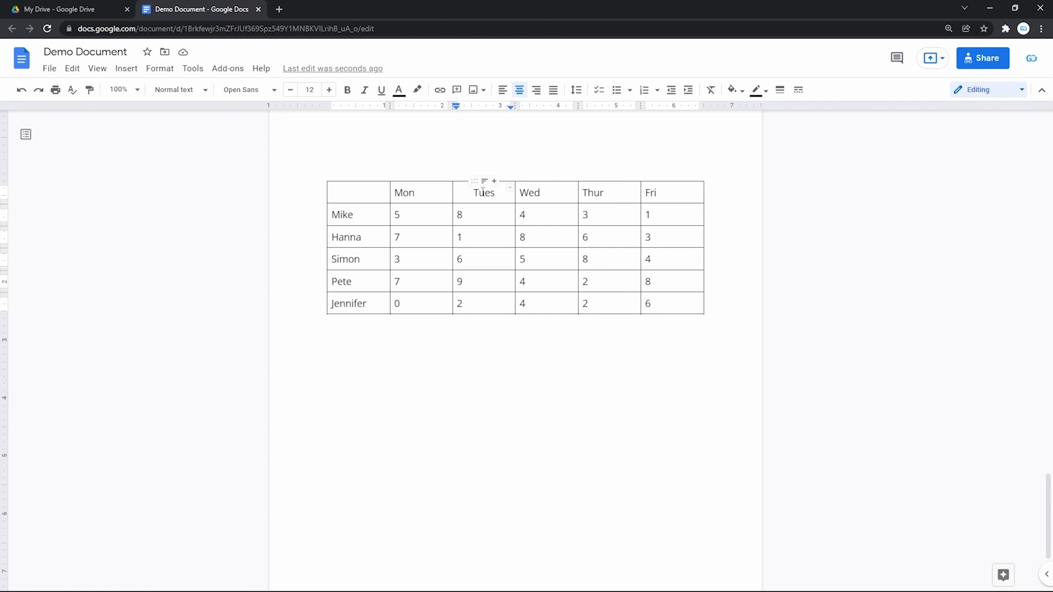
double_click(484, 192)
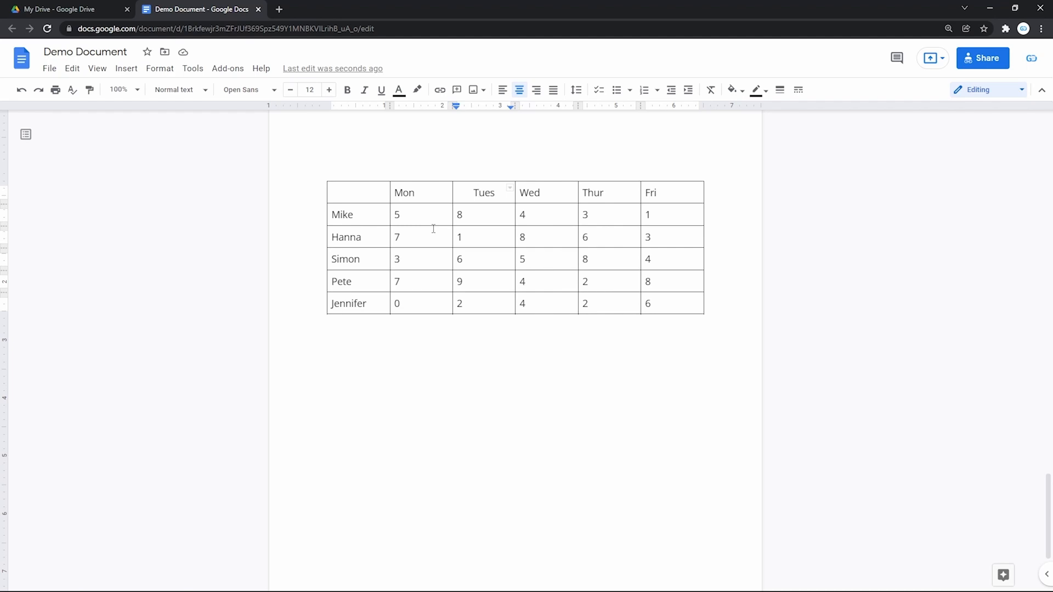
- Select the whole hours table and make its contents centered, bold and italic
click(358, 192)
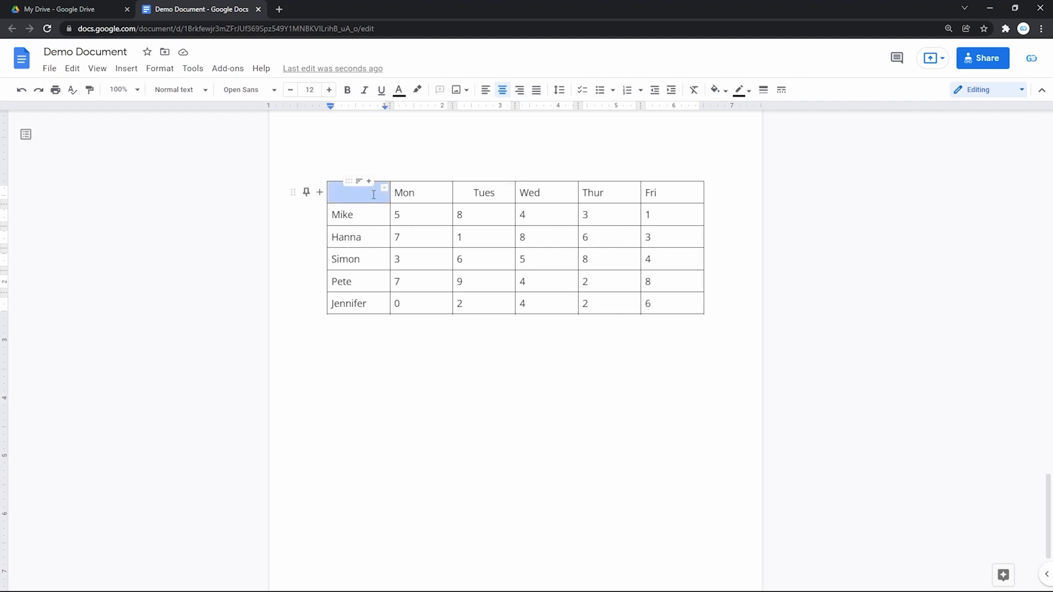
drag(358, 193, 421, 214)
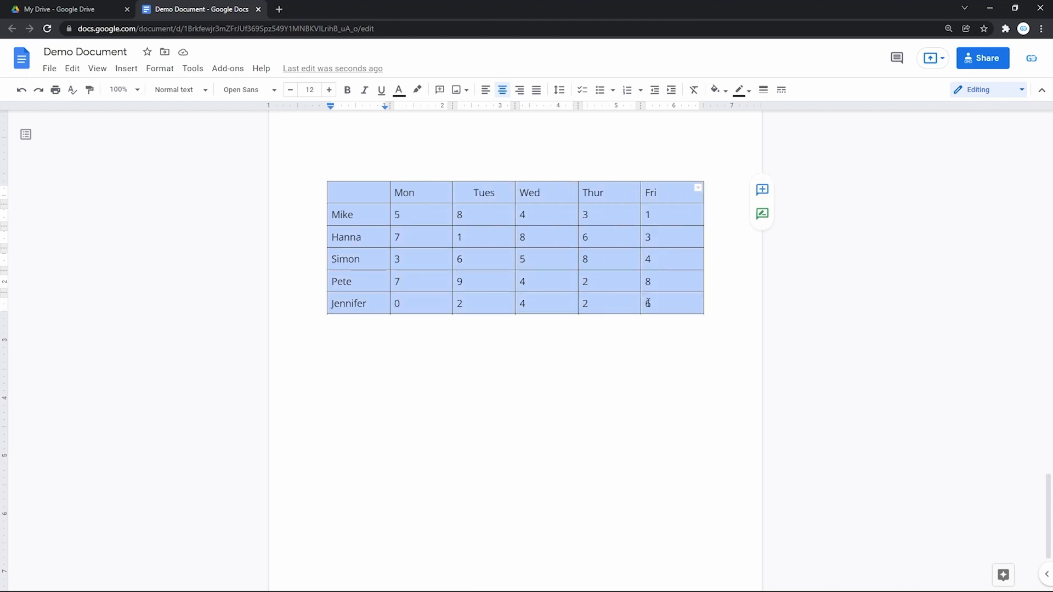
click(484, 89)
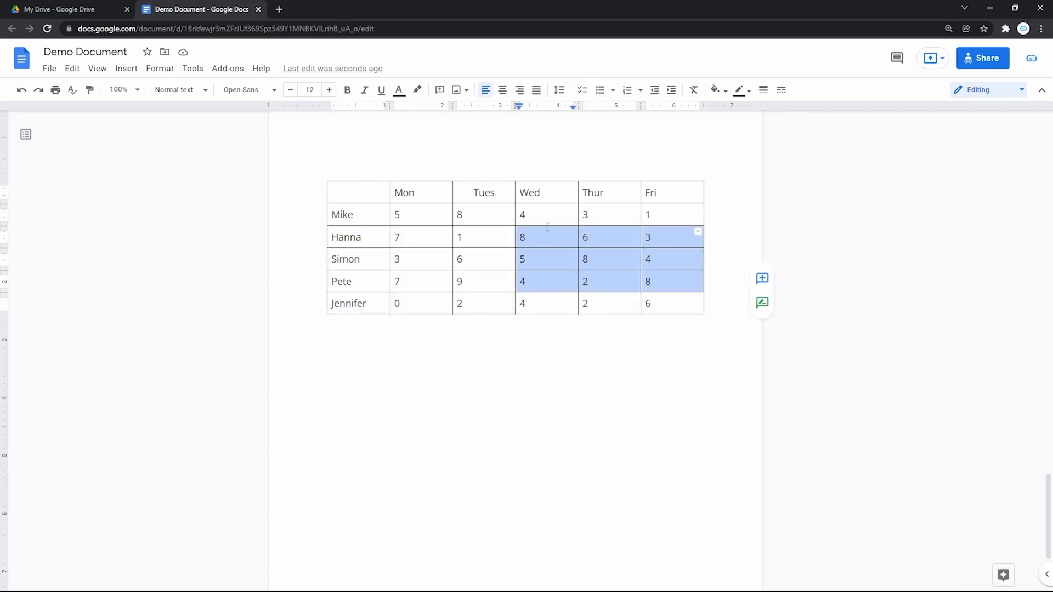
click(491, 215)
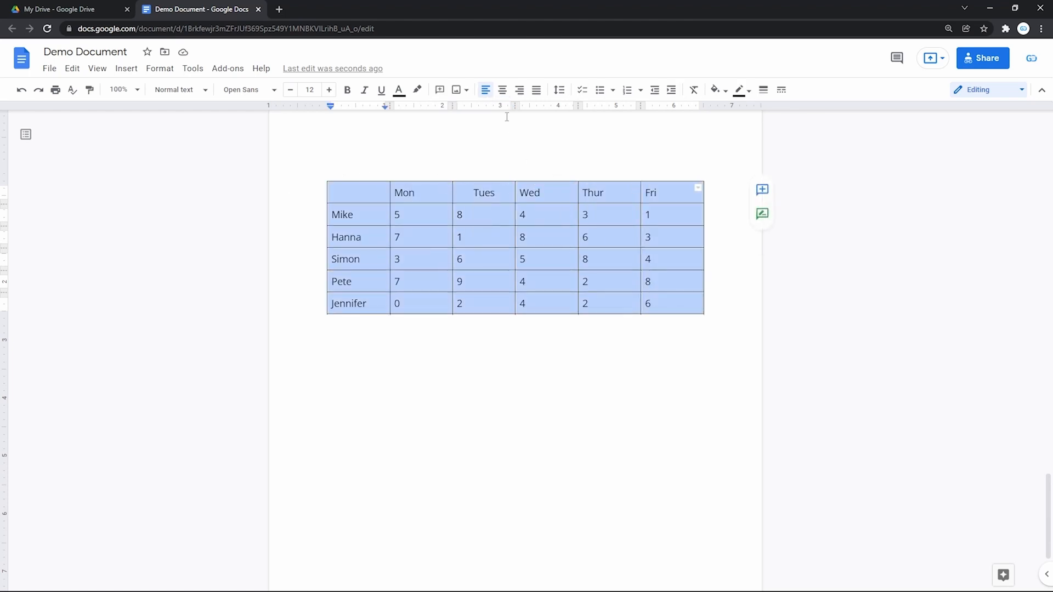
click(502, 90)
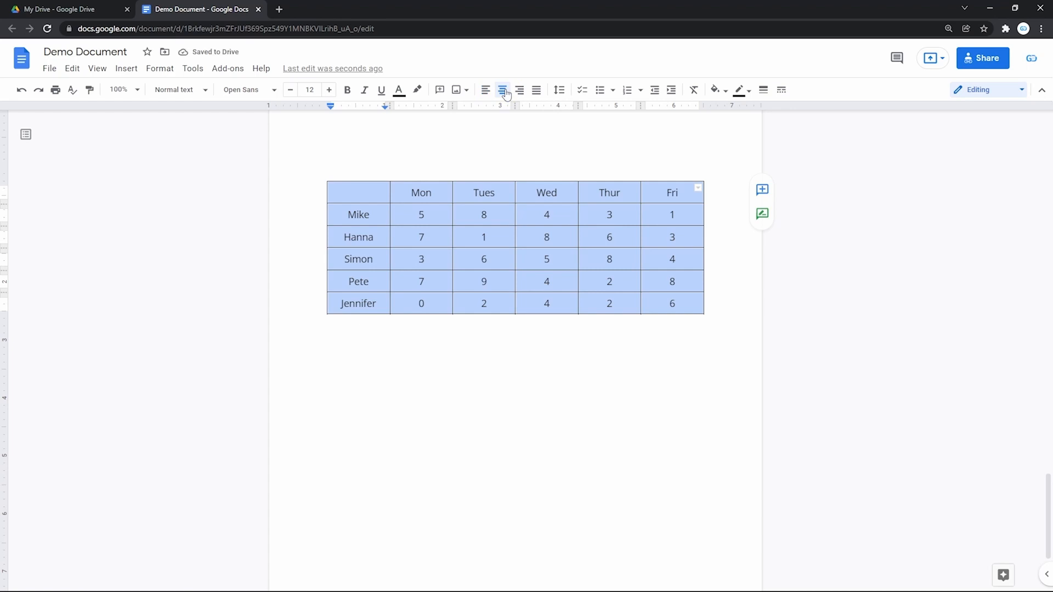
click(347, 90)
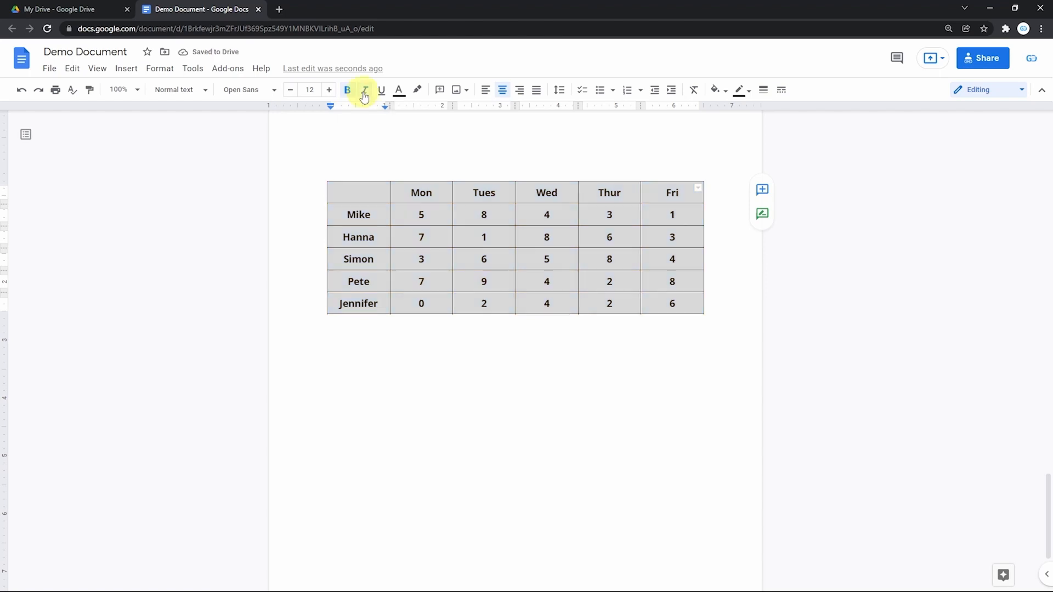
click(364, 89)
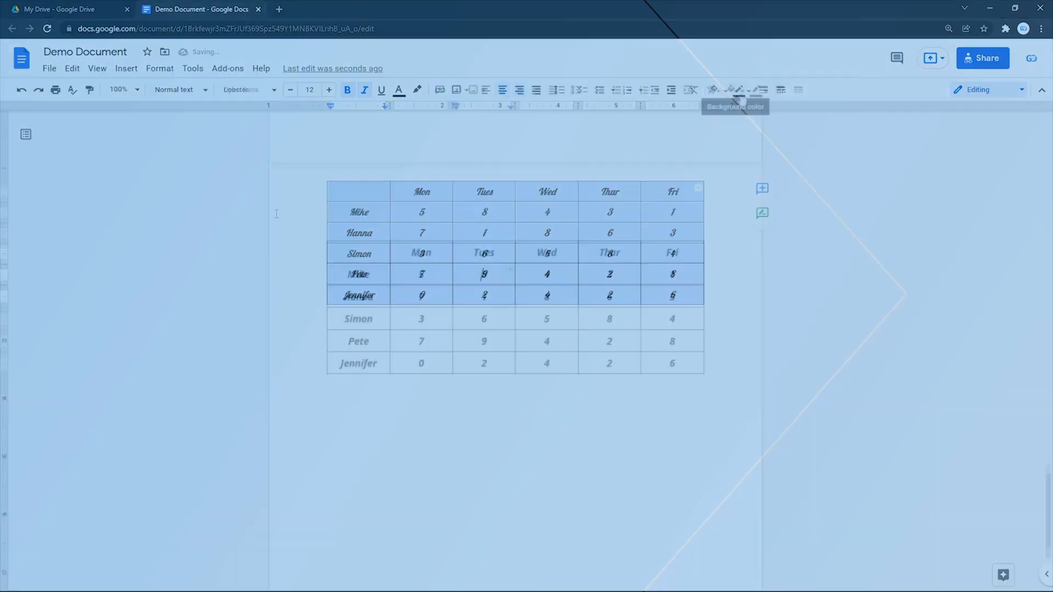
click(733, 89)
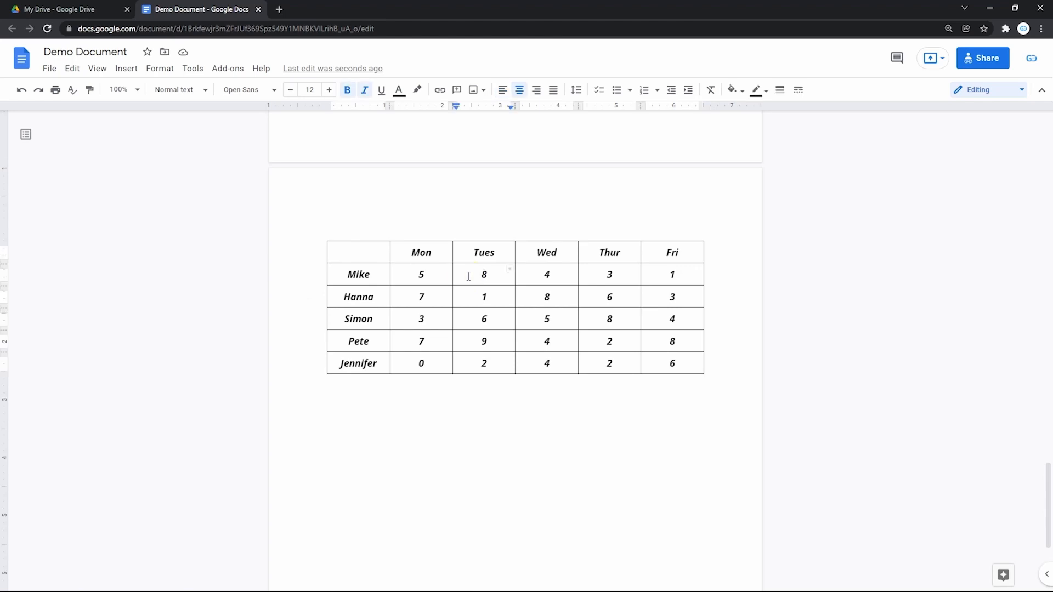
mouse_move(710, 89)
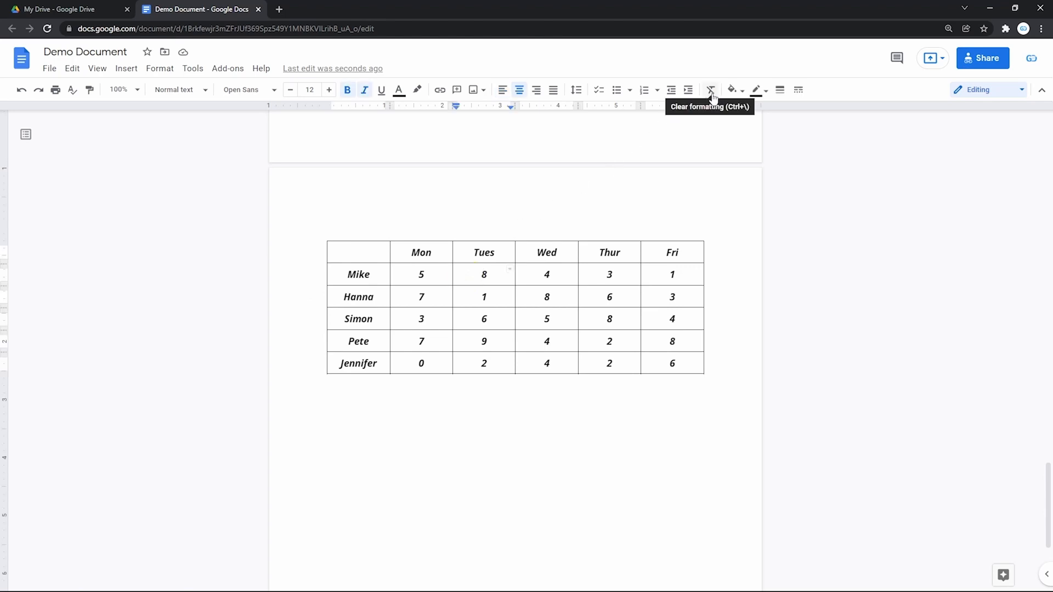
mouse_move(744, 94)
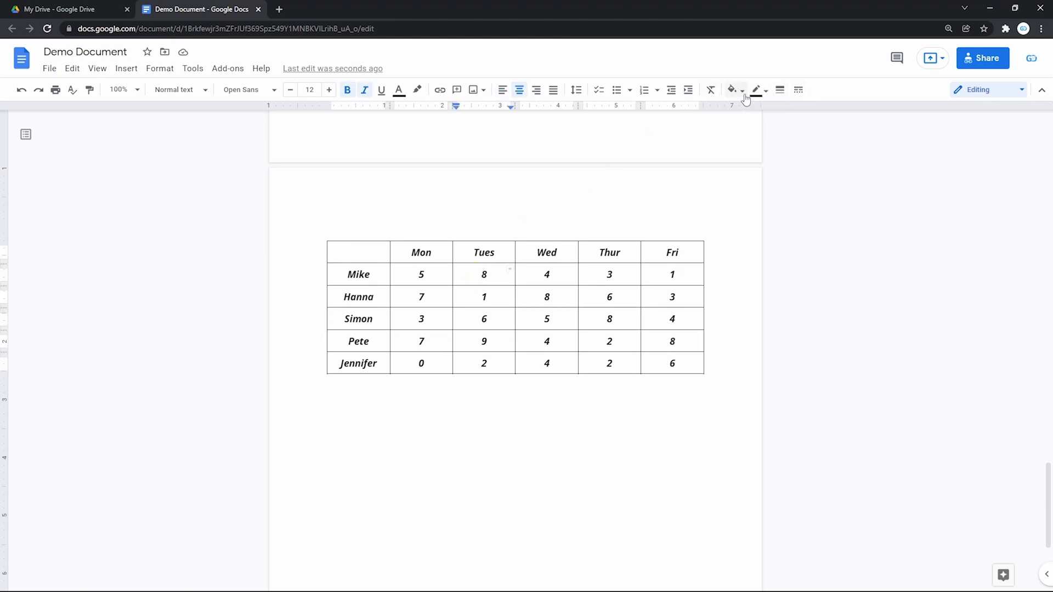
- Fill Mike's Tues cell yellow and give it a red 2.25pt border
click(731, 90)
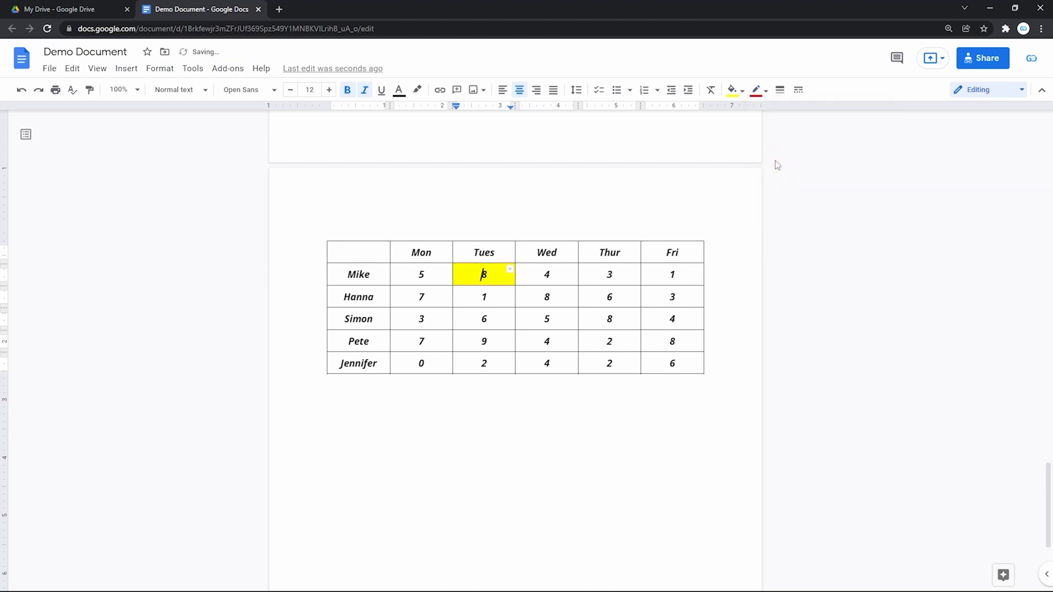
click(779, 90)
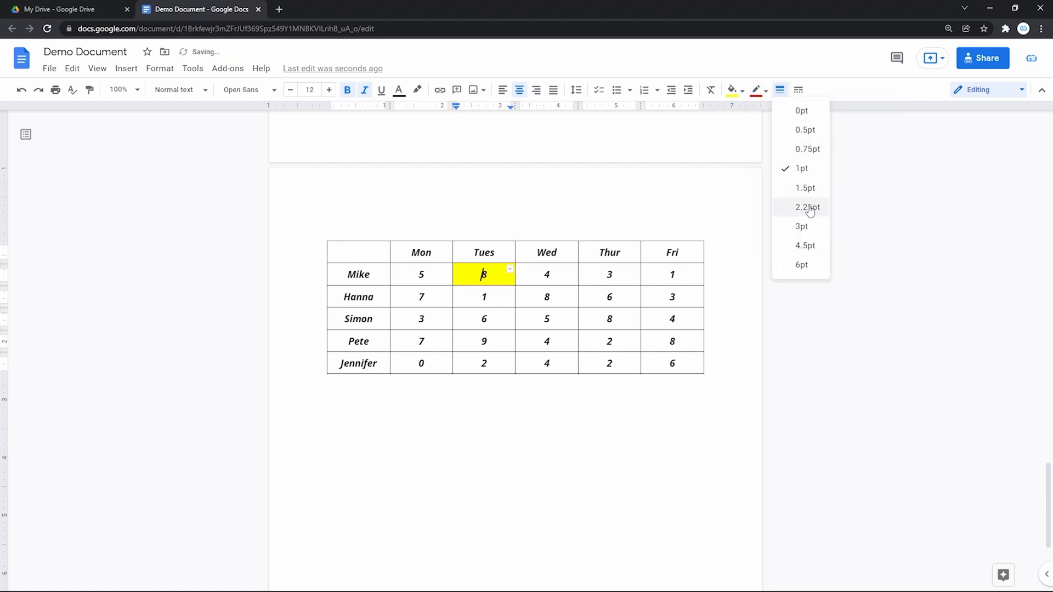
click(798, 89)
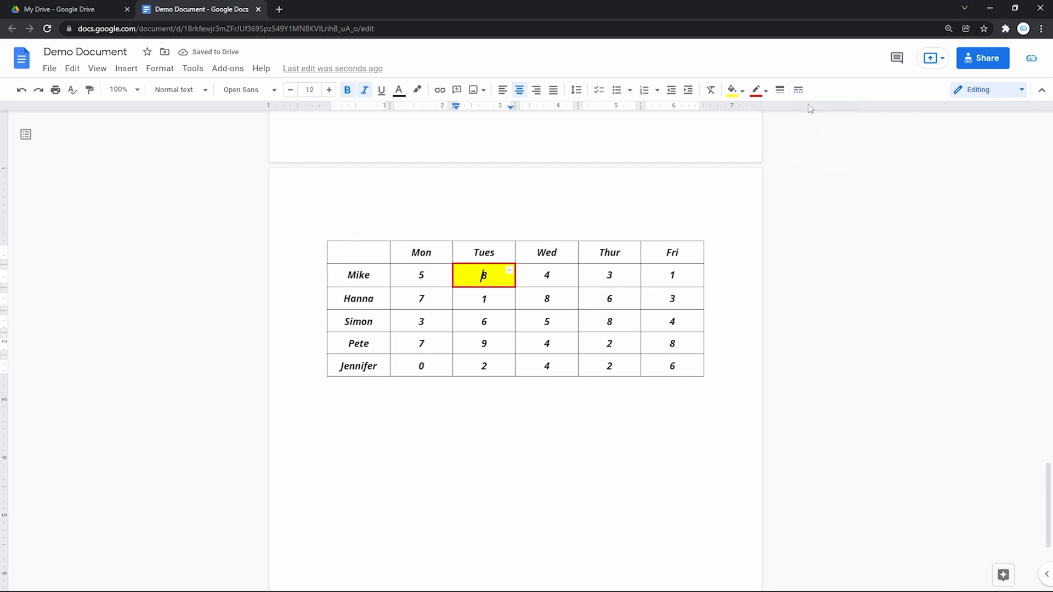
click(484, 274)
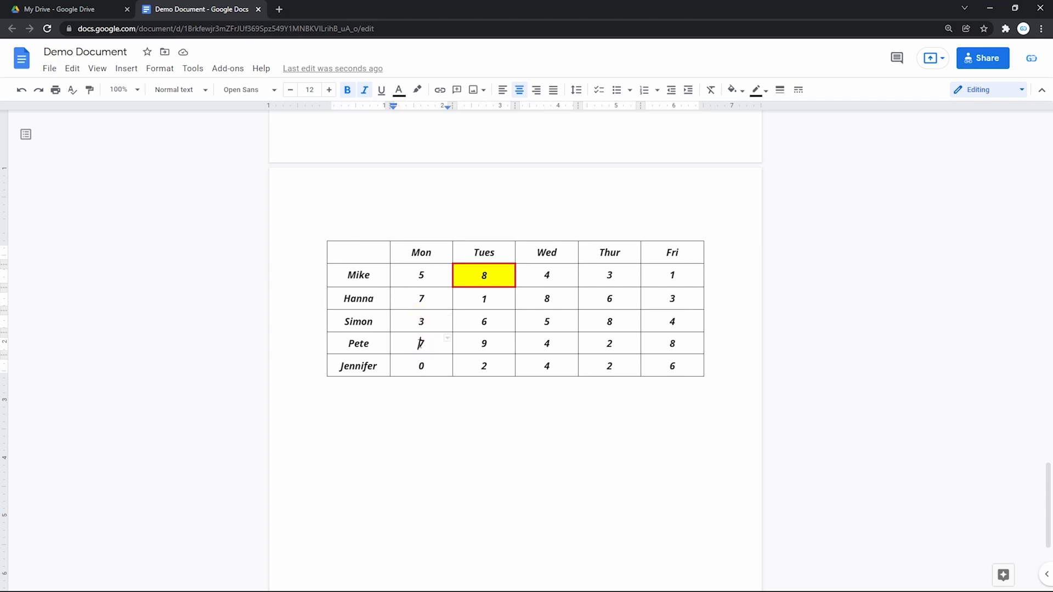
- Insert a row between Simon and Pete and enter 'Tim' as its name
right_click(421, 343)
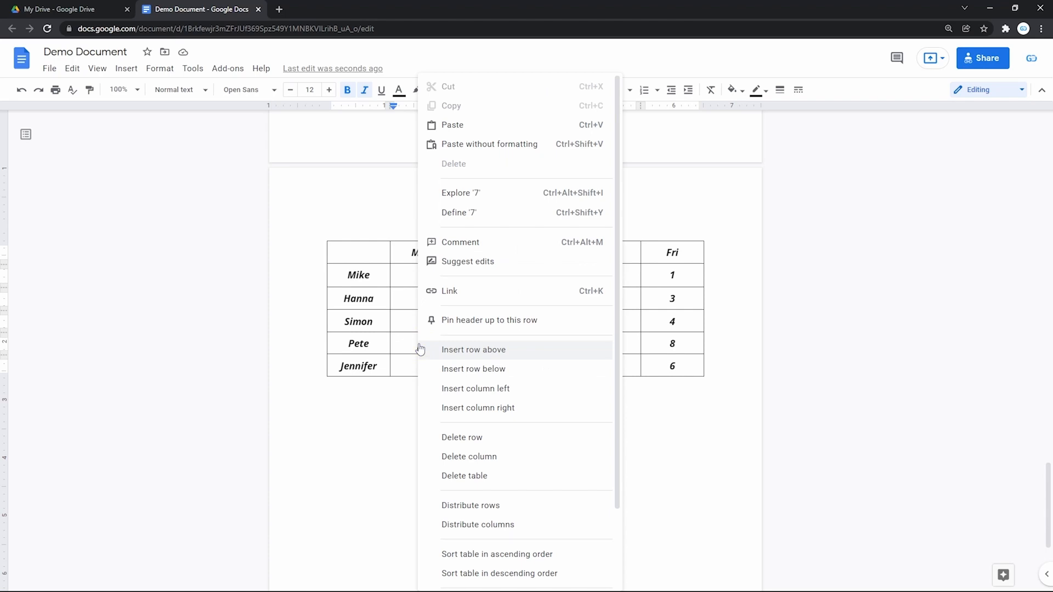
mouse_move(478, 407)
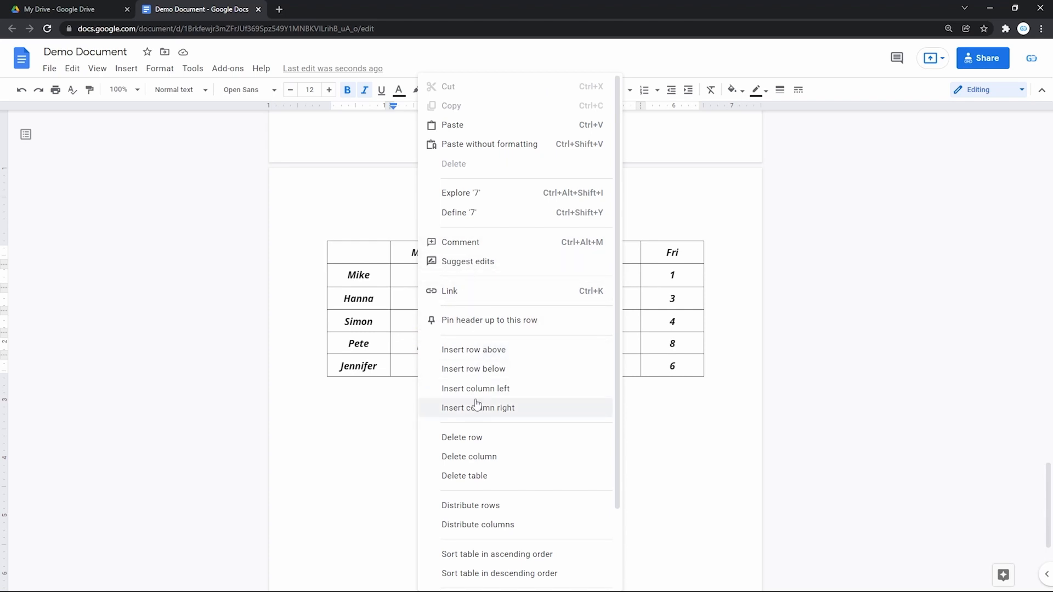
mouse_move(479, 350)
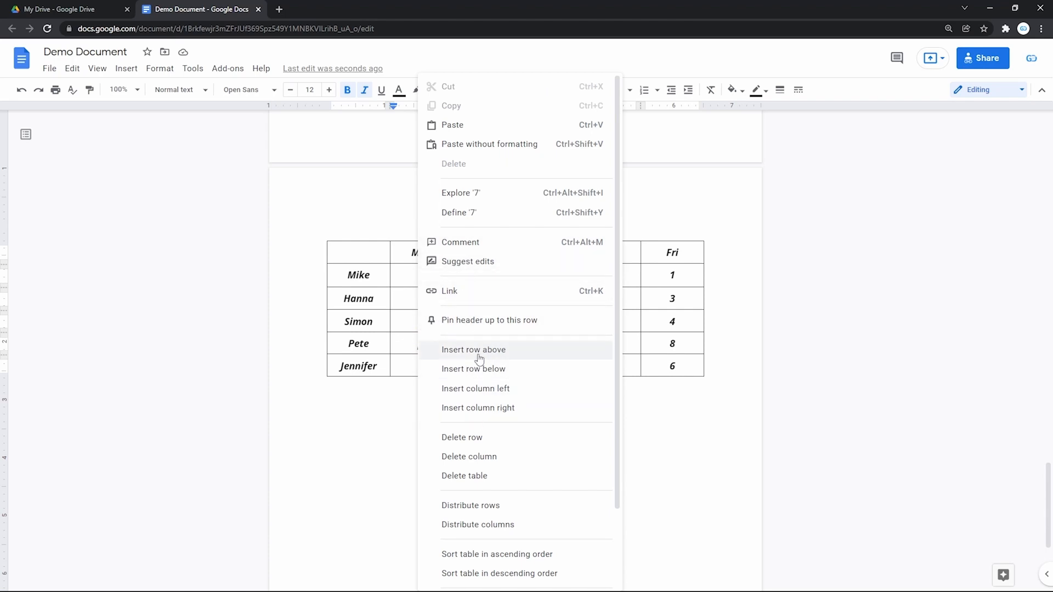
mouse_move(472, 368)
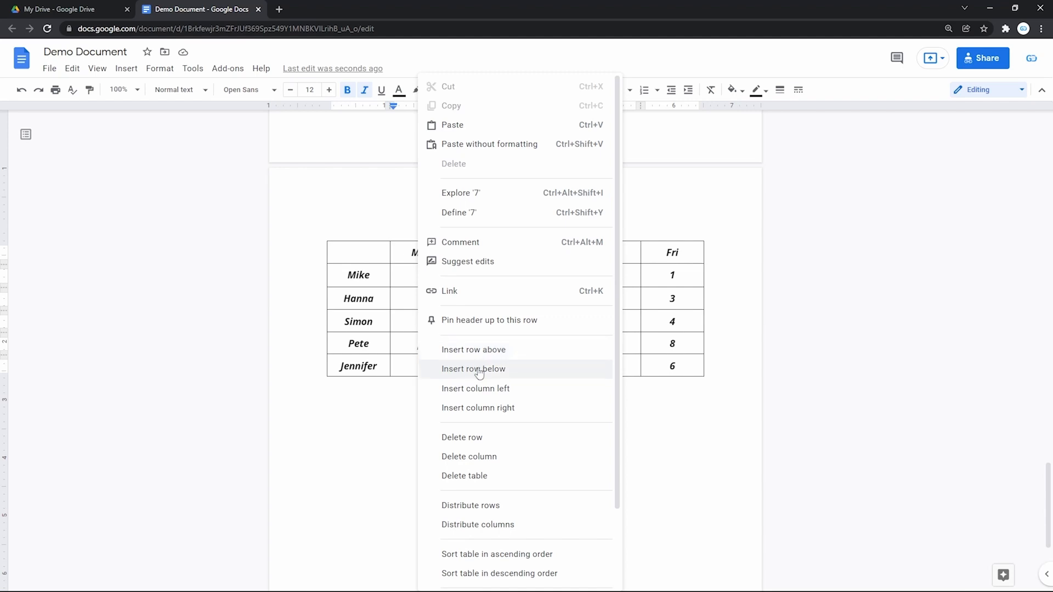
click(473, 369)
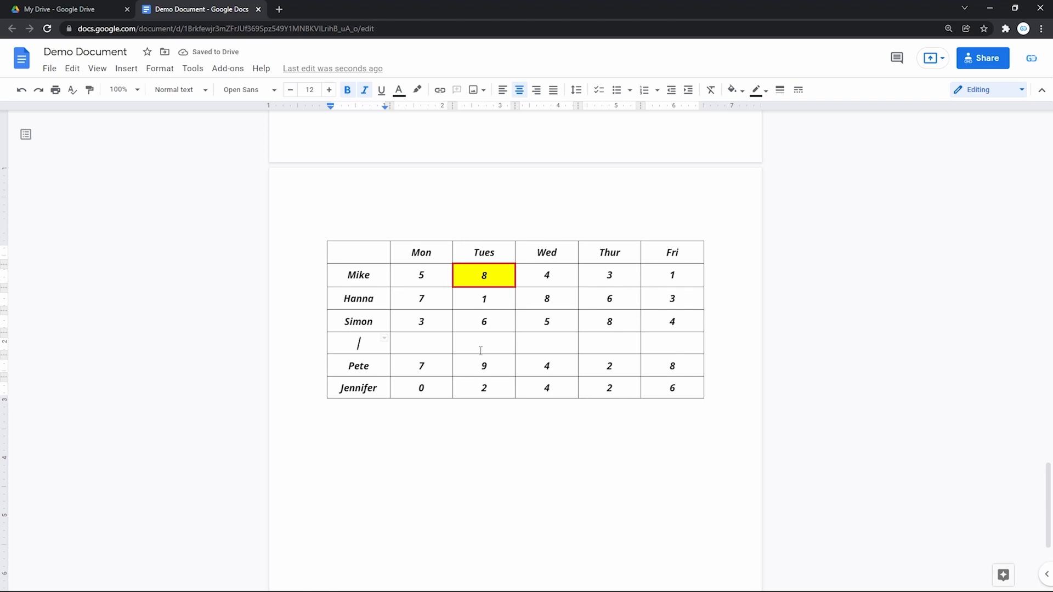
text(Tim)
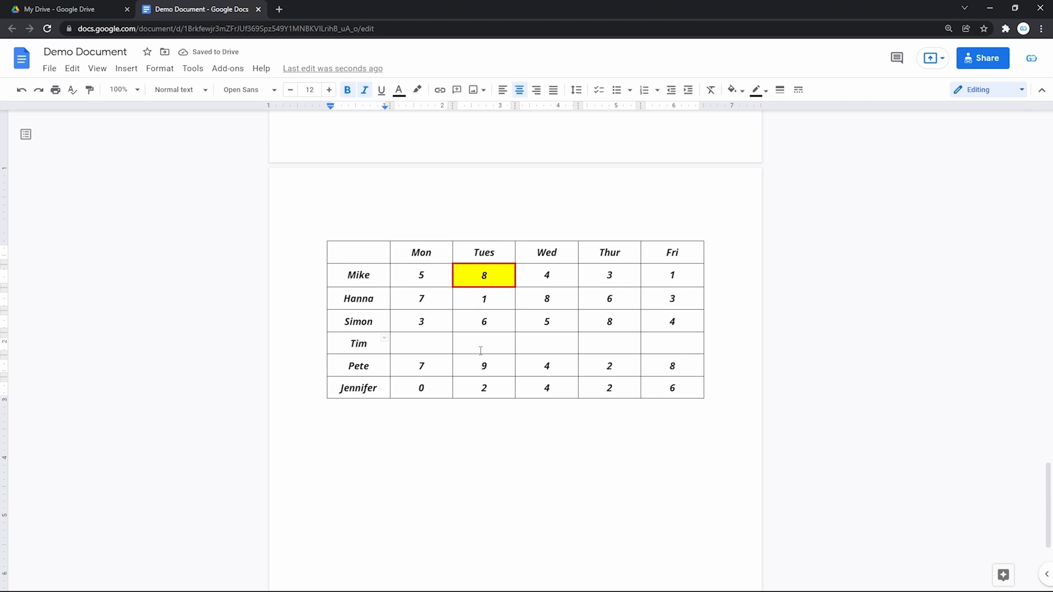
mouse_move(617, 267)
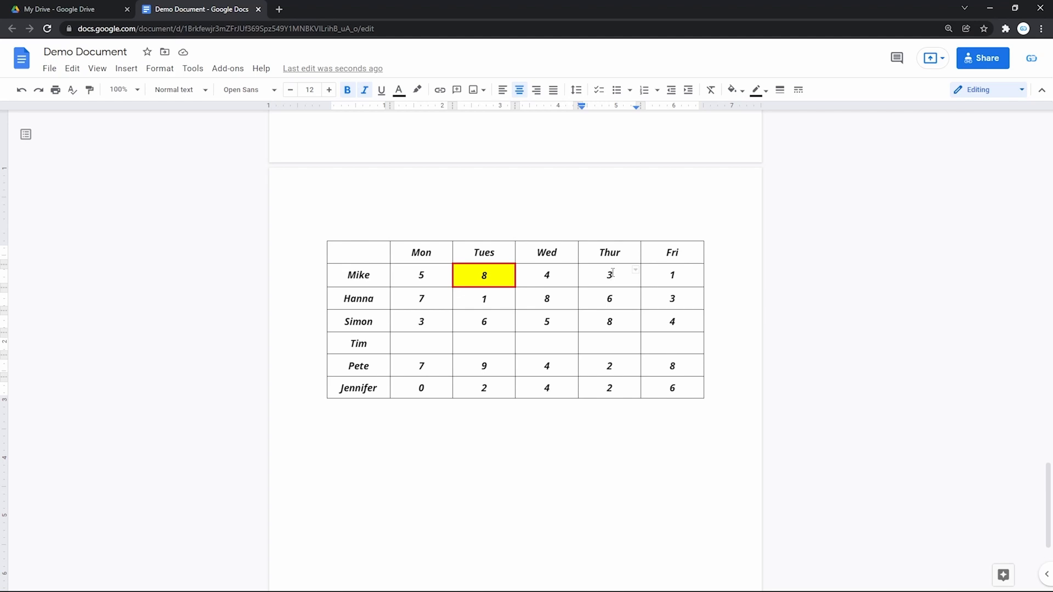
right_click(608, 275)
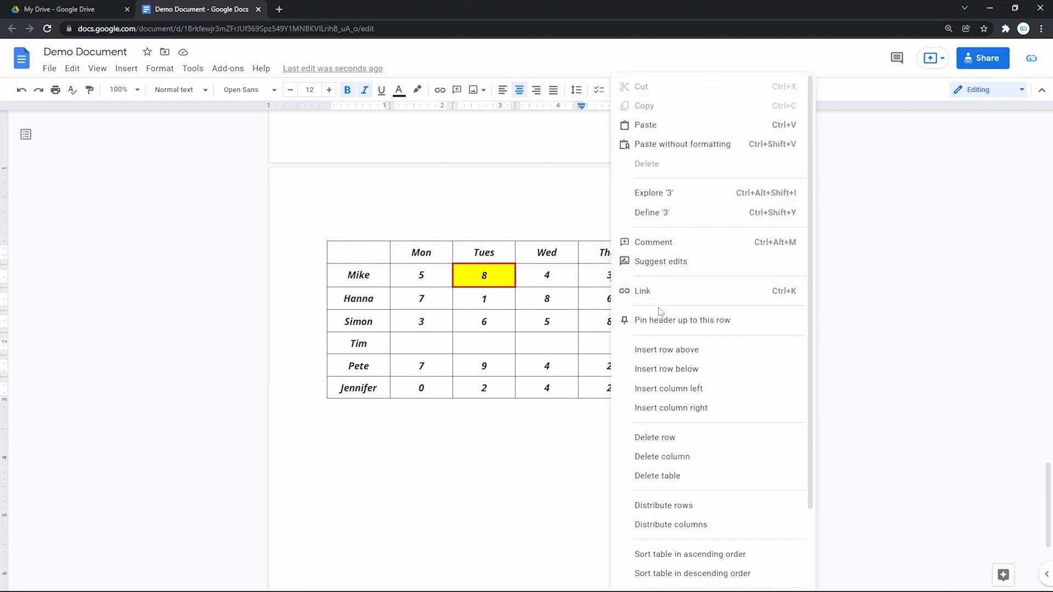
mouse_move(671, 408)
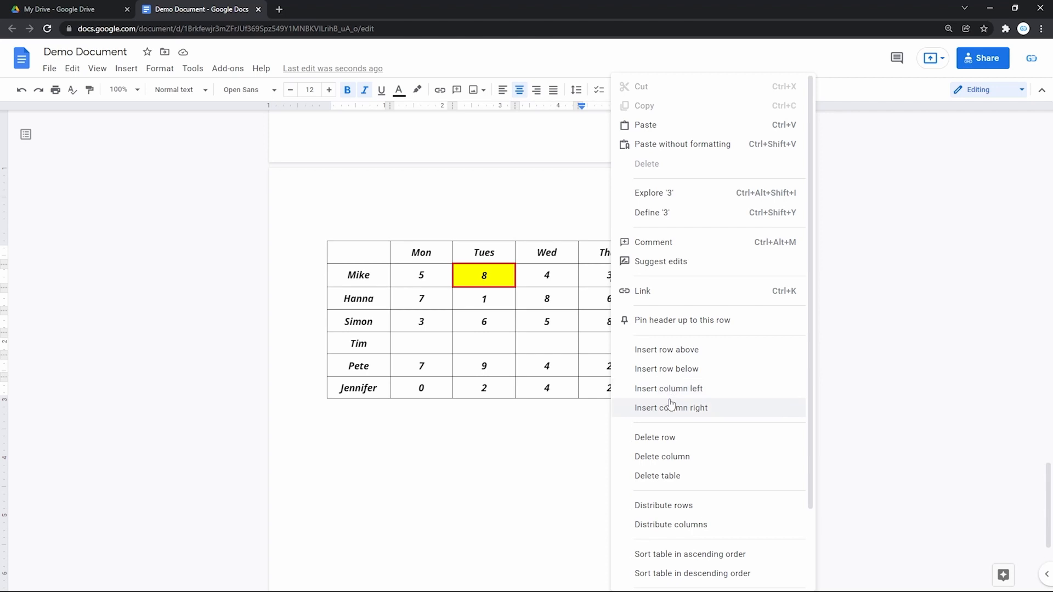
mouse_move(675, 396)
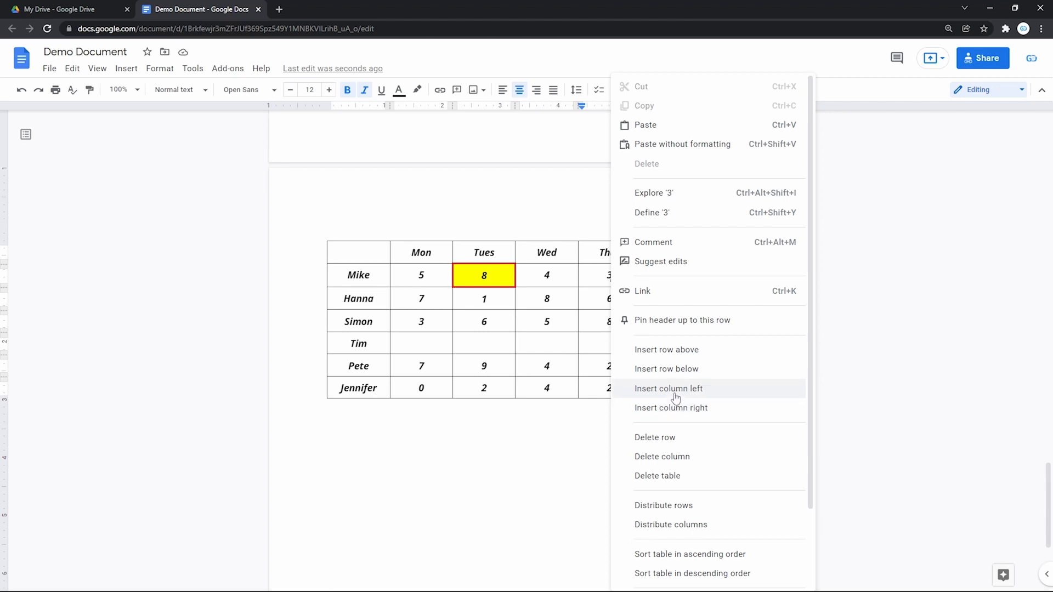
click(667, 388)
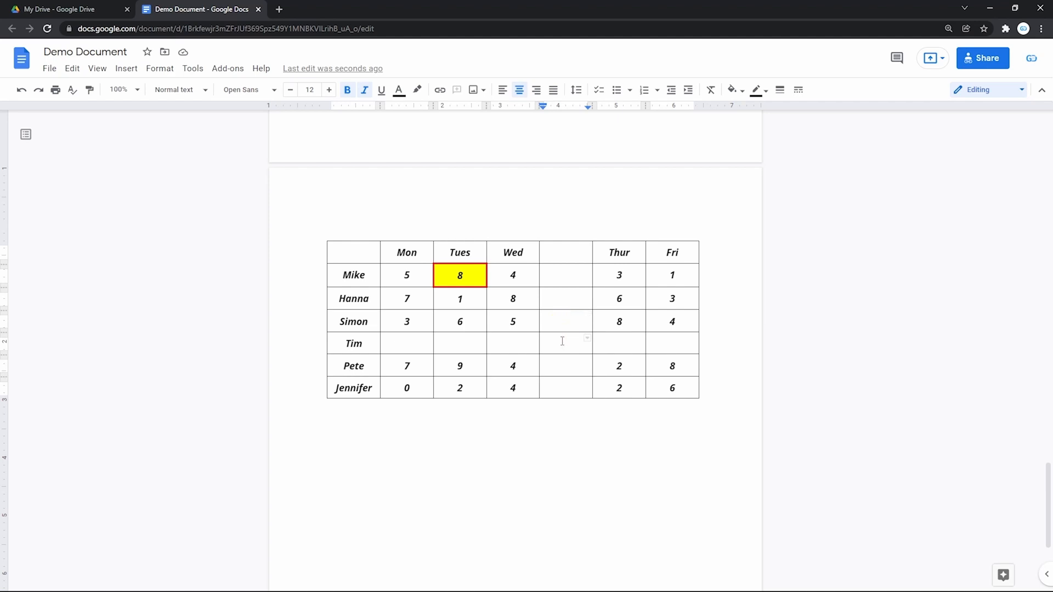
right_click(562, 341)
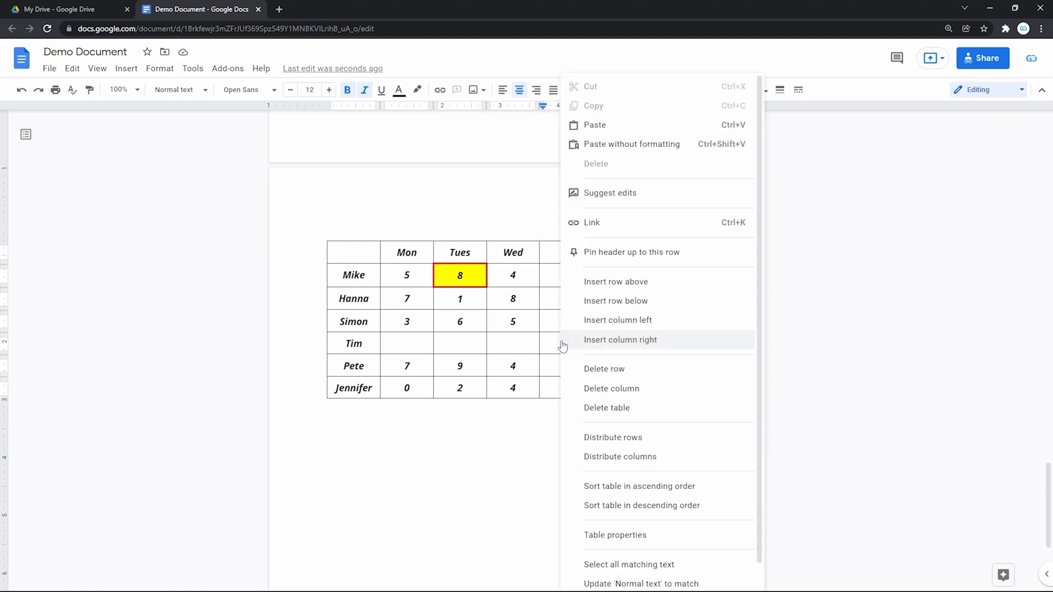
mouse_move(611, 388)
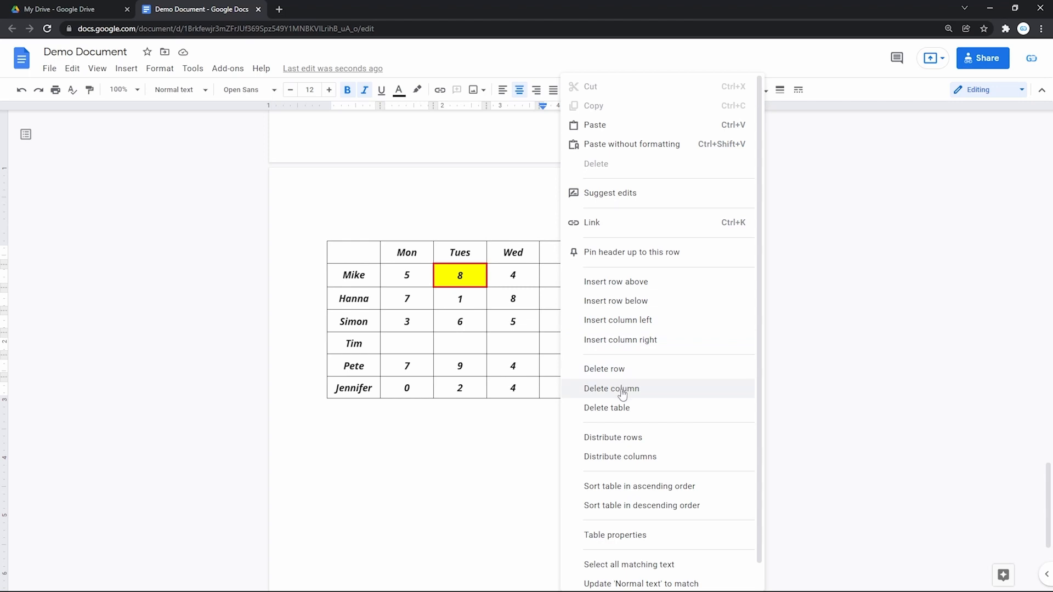
mouse_move(621, 369)
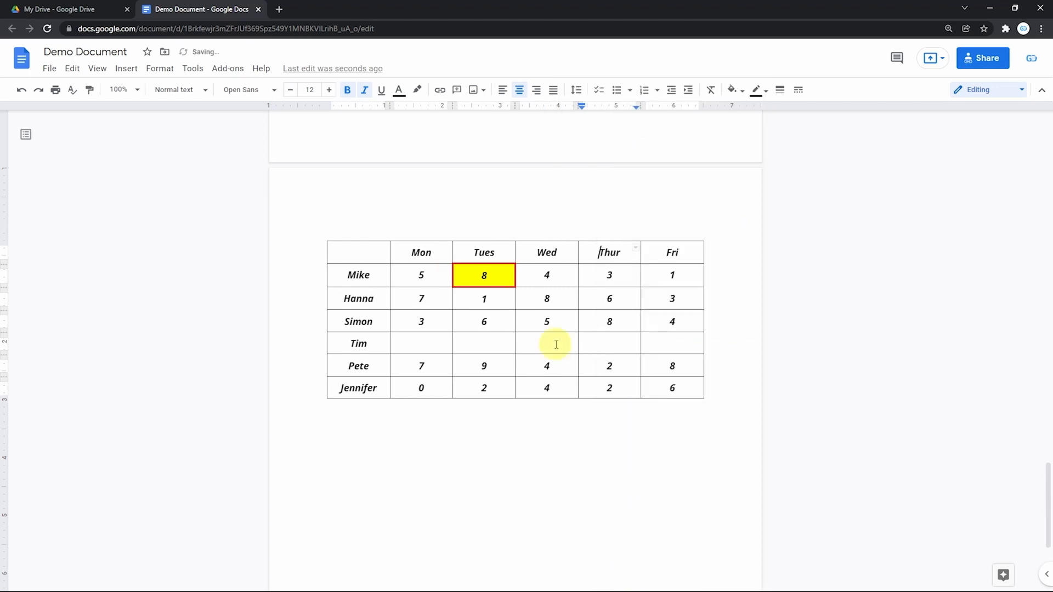
right_click(546, 343)
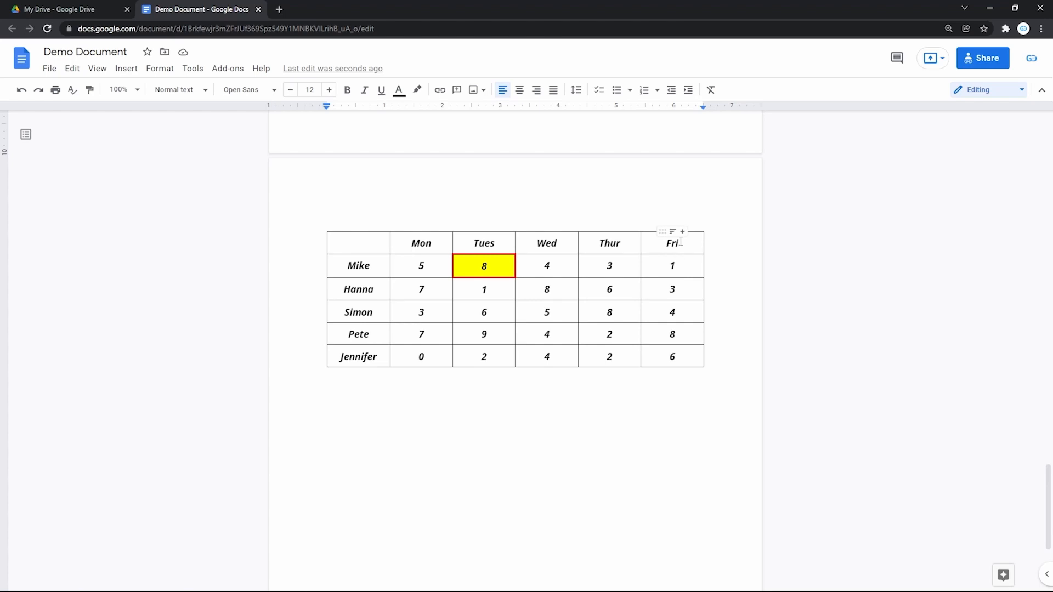
mouse_move(632, 249)
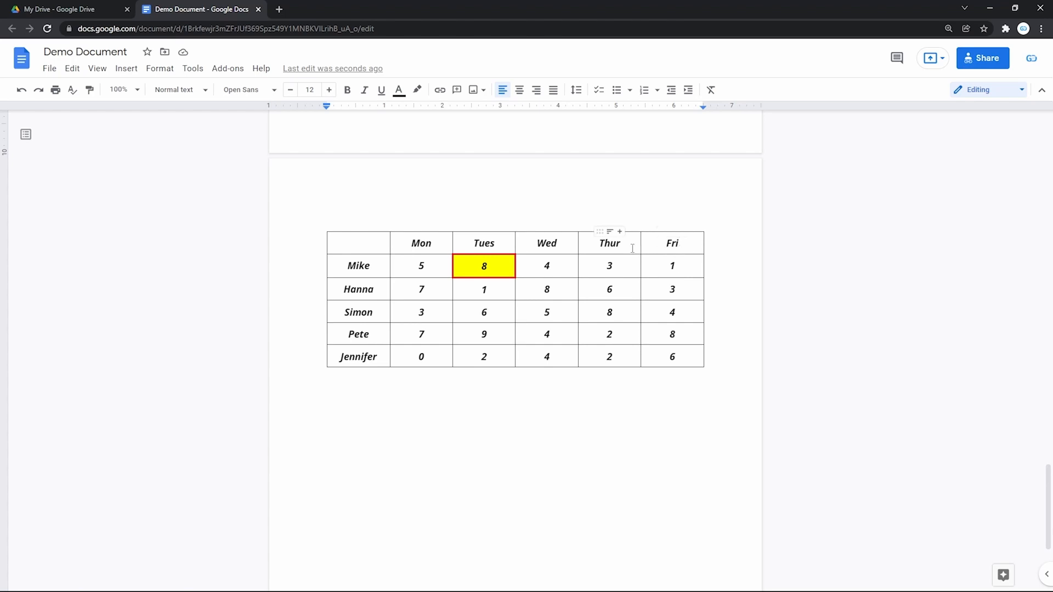
mouse_move(578, 242)
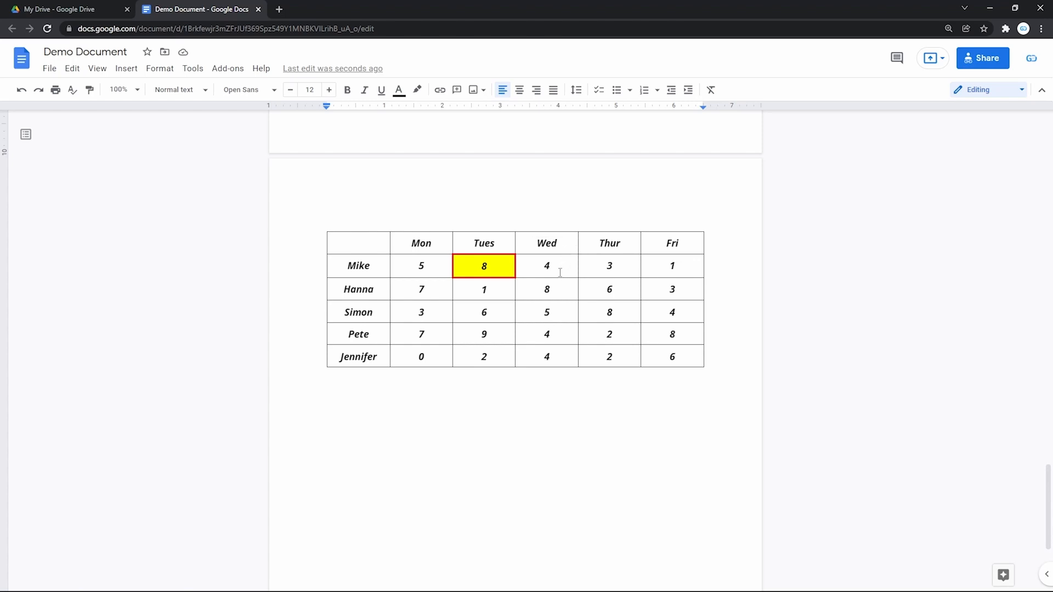
mouse_move(554, 280)
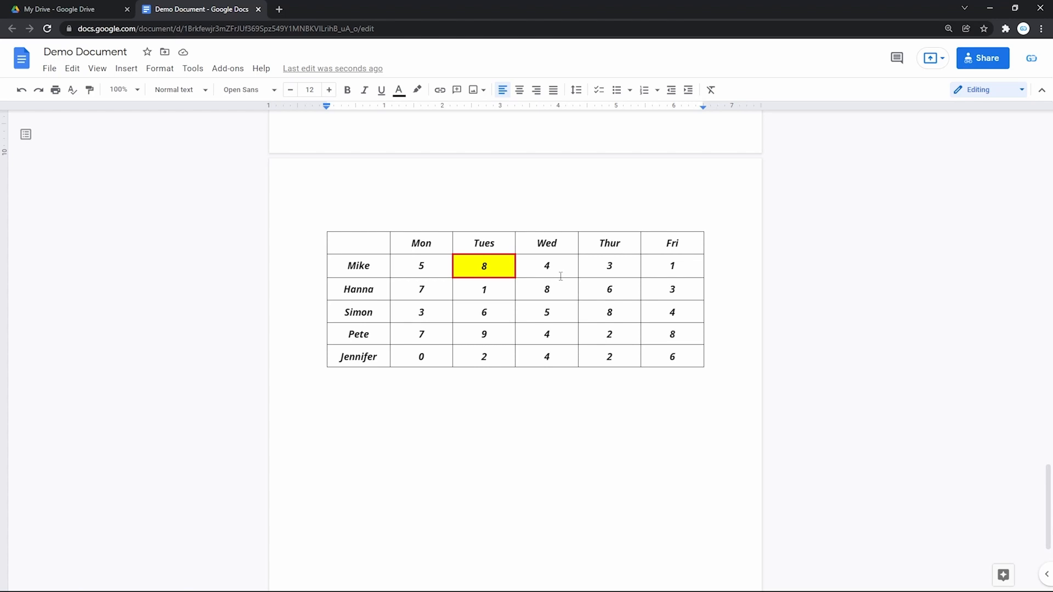
mouse_move(557, 277)
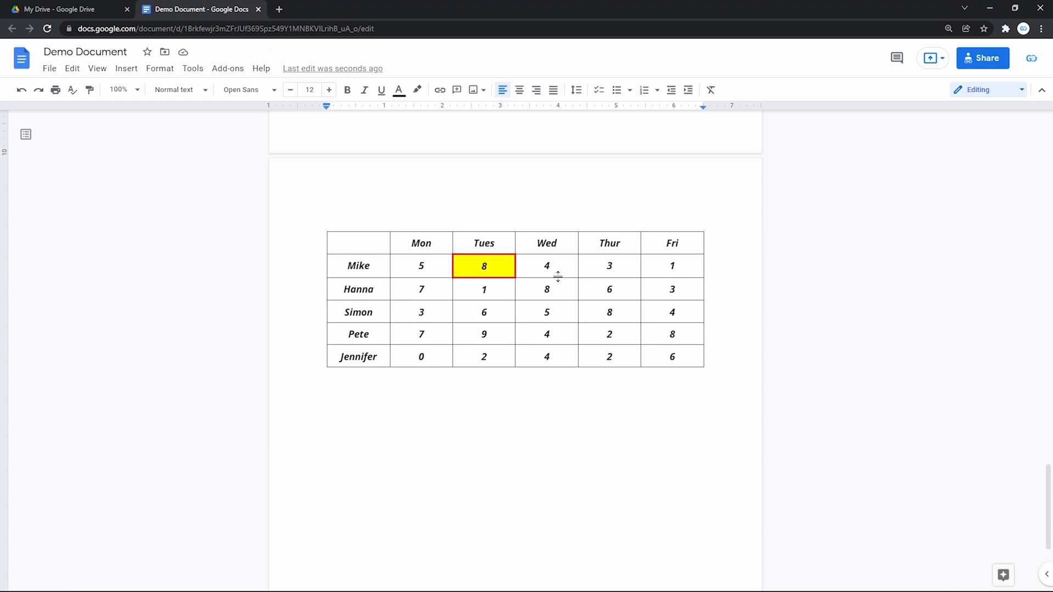
mouse_move(533, 343)
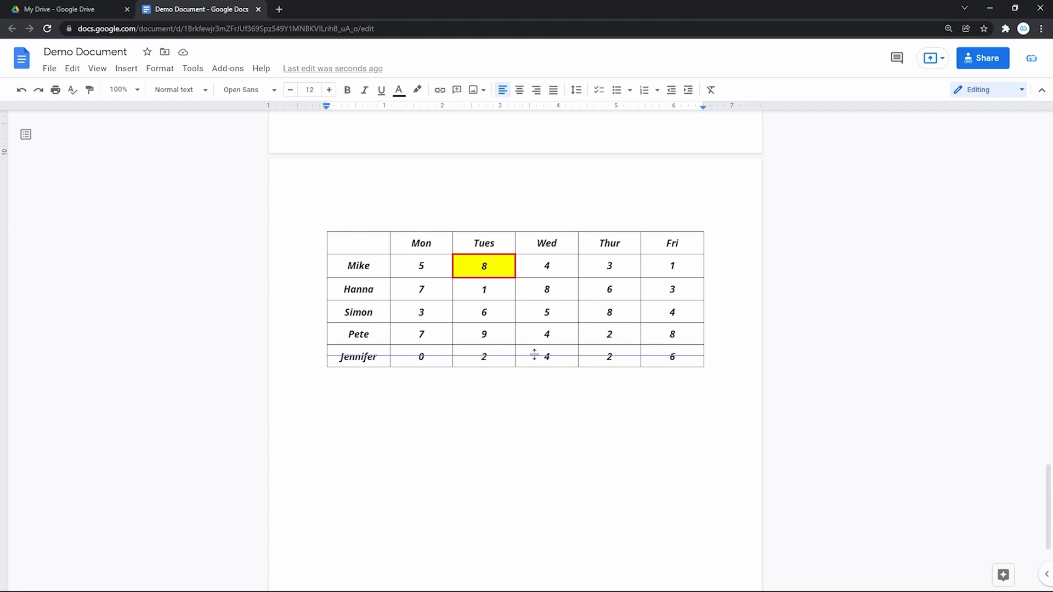
- Drag the border below the Pete row downward to make that row taller
drag(532, 356, 533, 367)
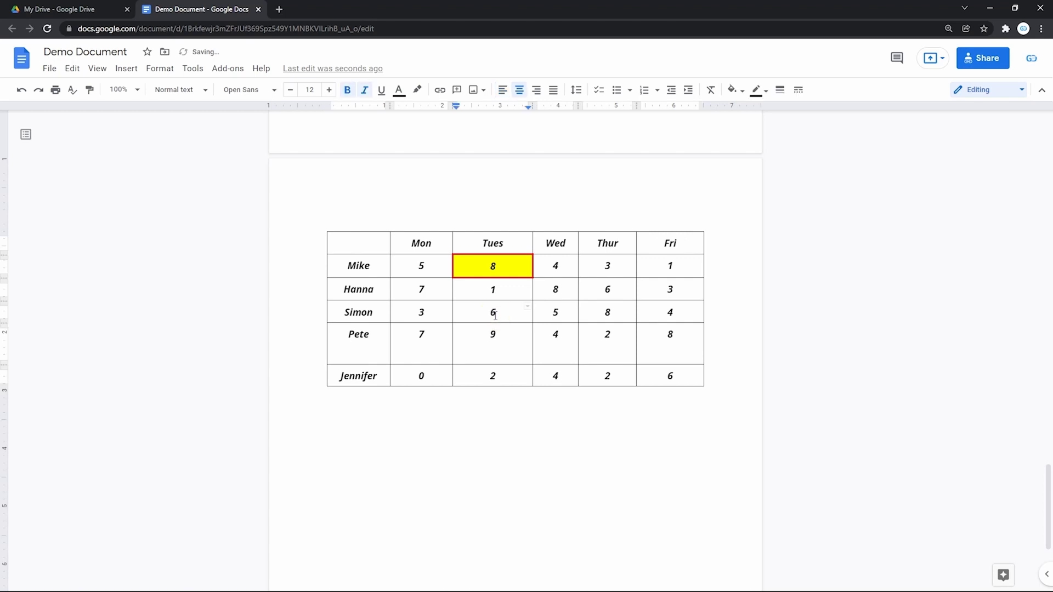
- Distribute the hours table's rows and columns evenly, then click into the table
right_click(493, 311)
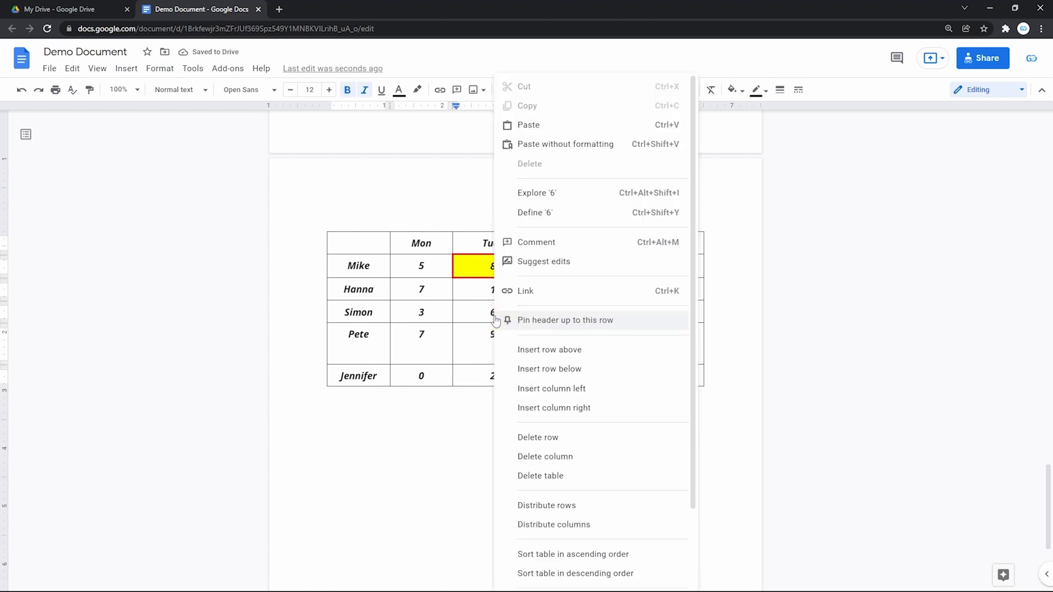
mouse_move(551, 504)
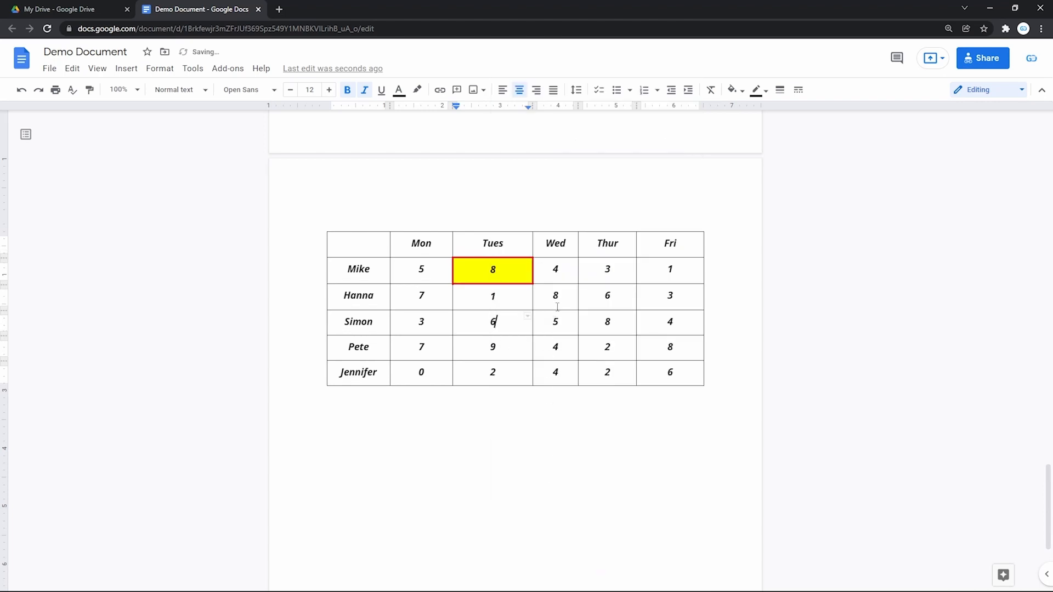
right_click(492, 321)
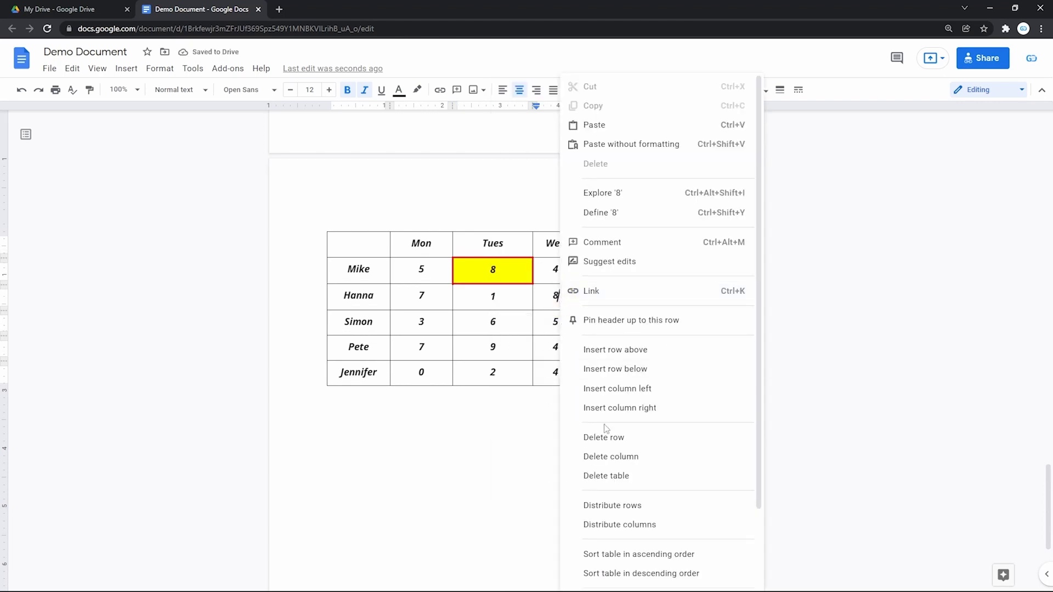
click(616, 521)
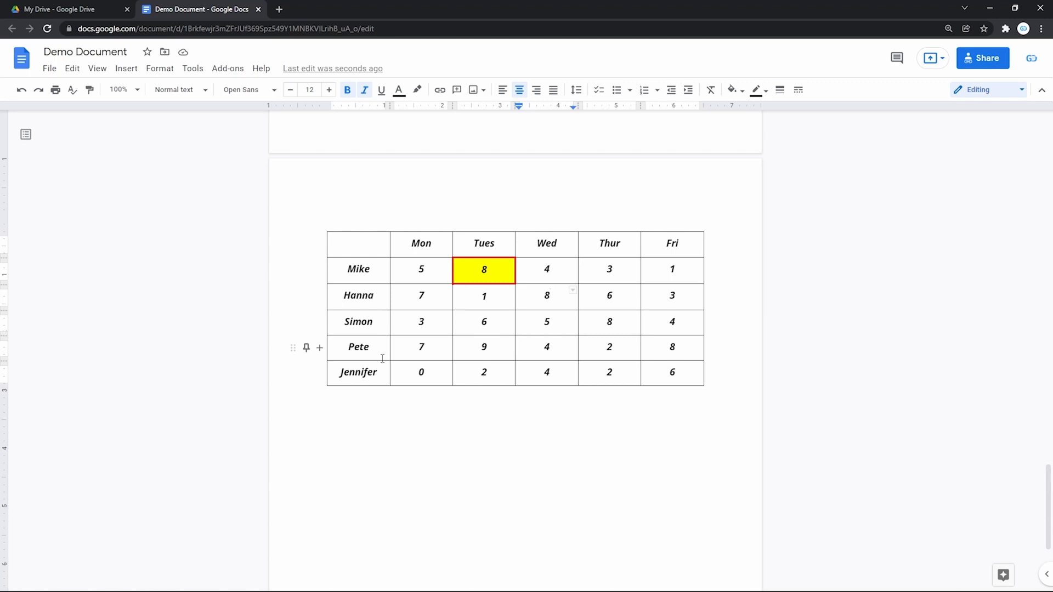
click(547, 296)
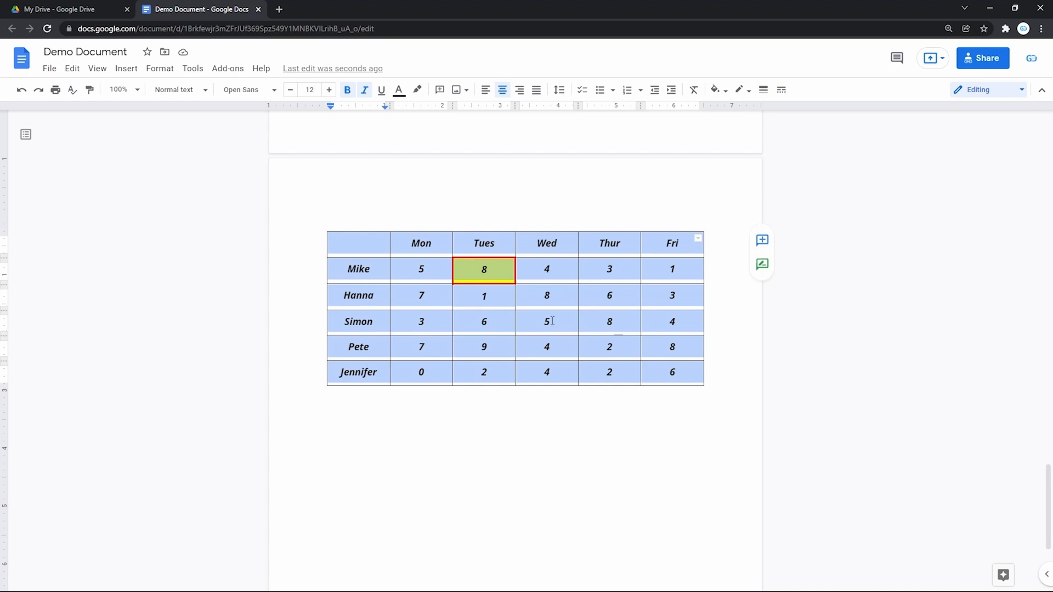
- Open Table properties and set the table border width to 3 pt
right_click(484, 269)
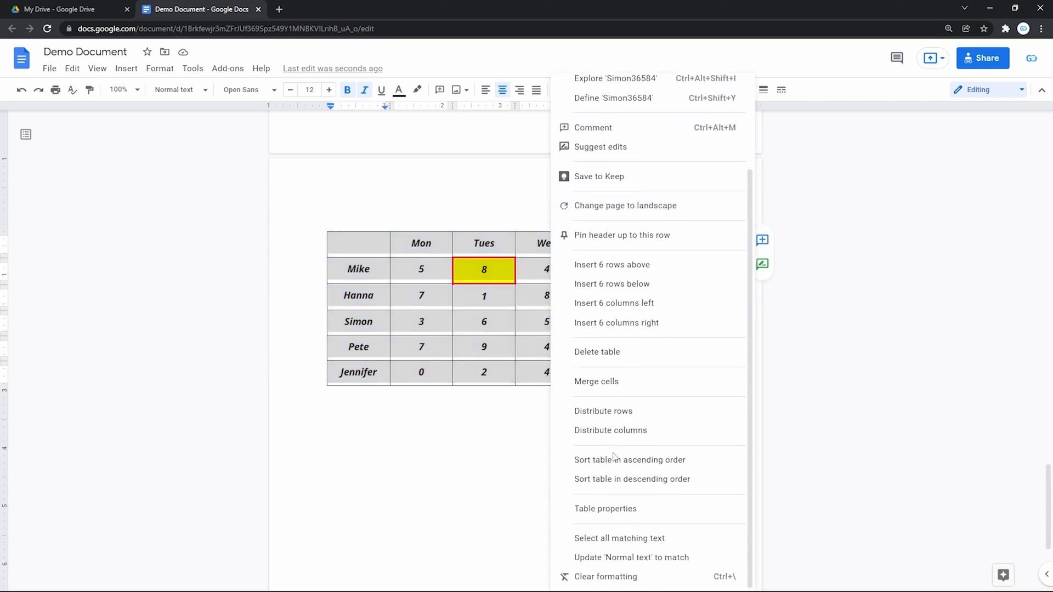
click(604, 508)
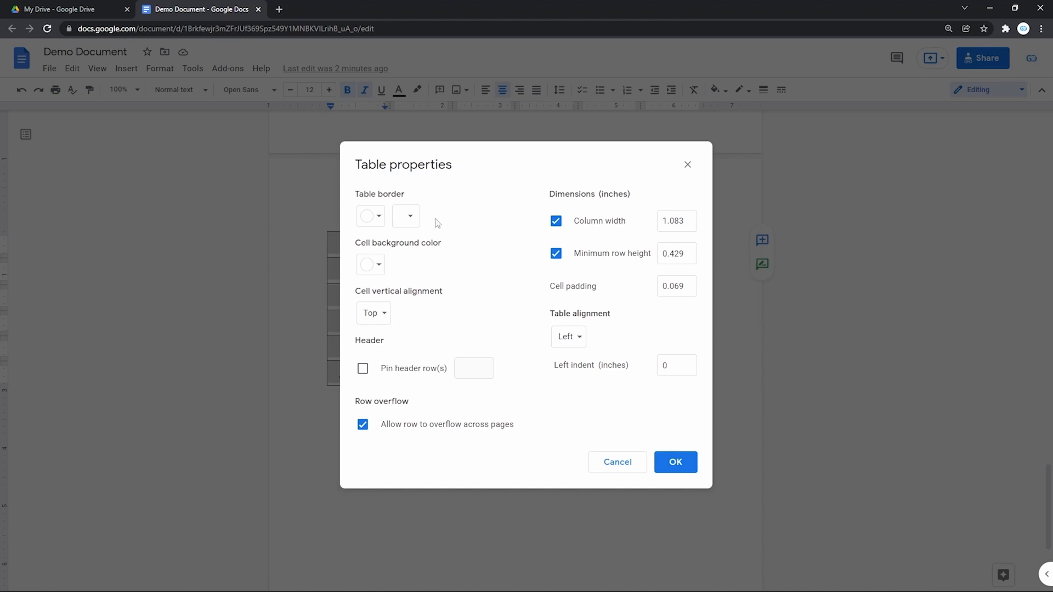
click(370, 216)
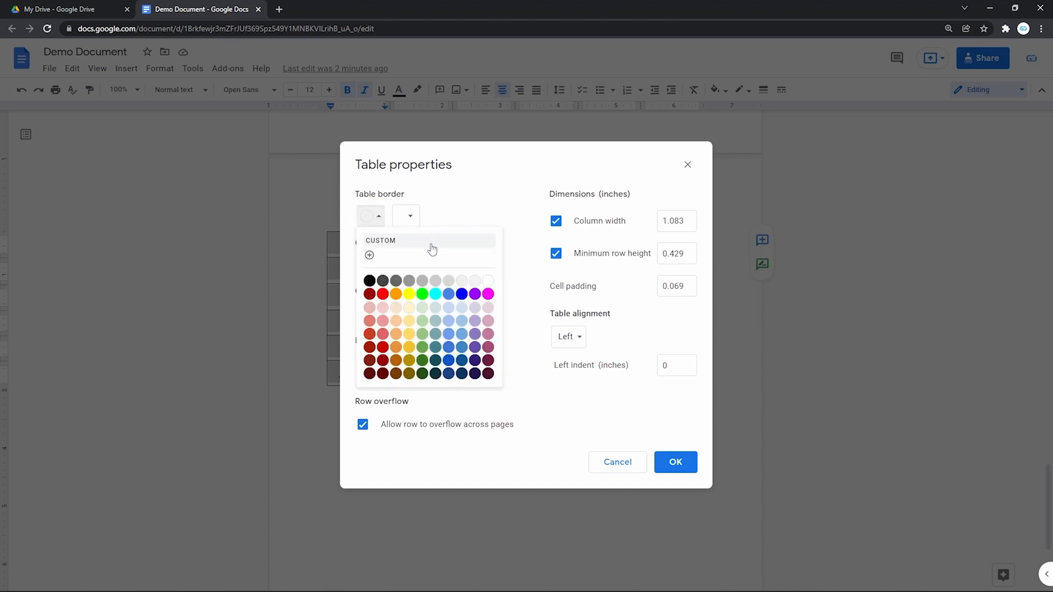
mouse_move(443, 260)
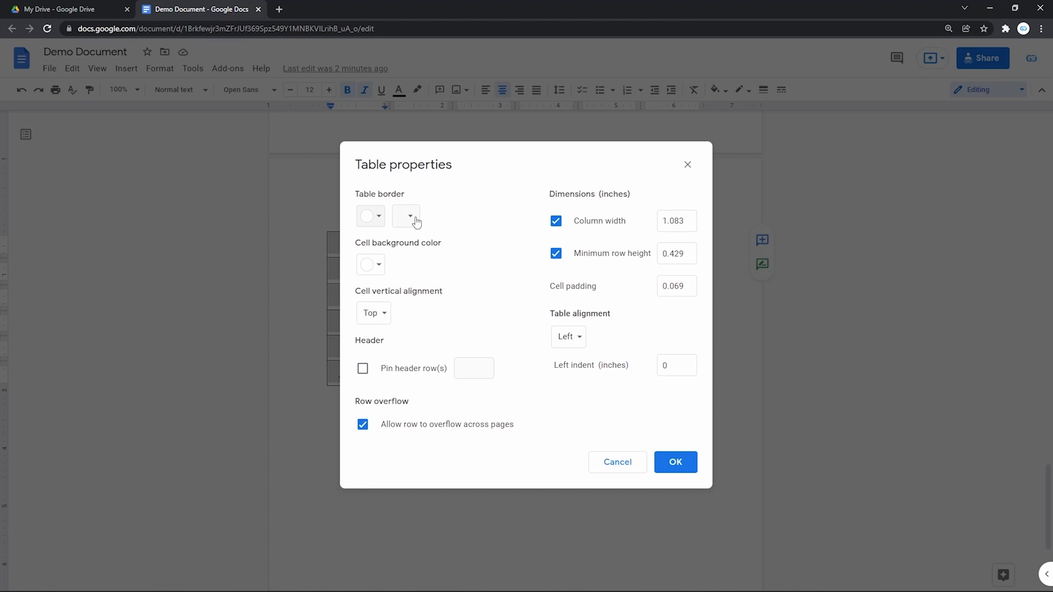
click(406, 216)
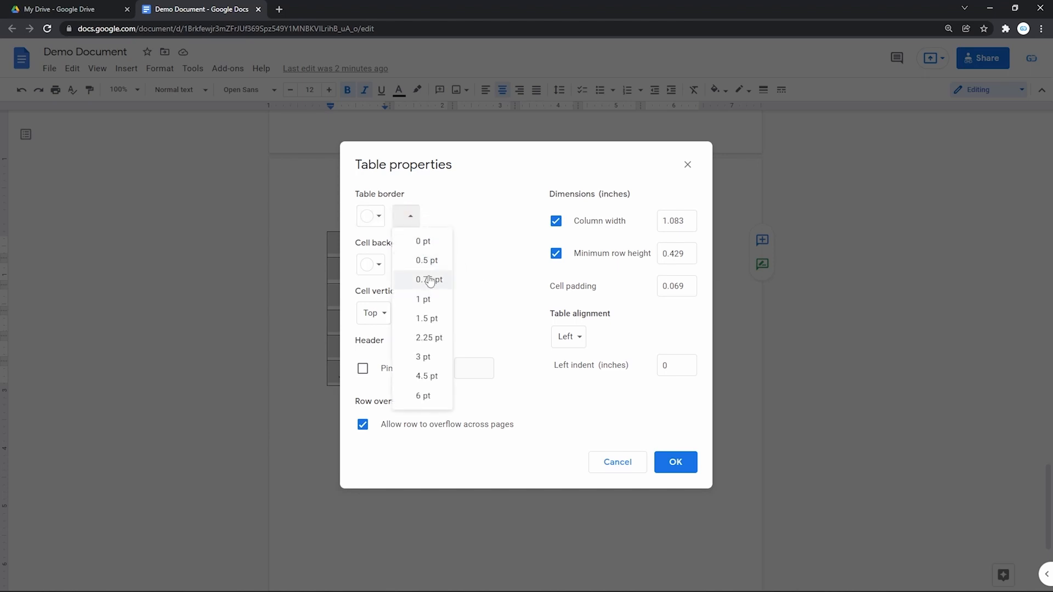
click(423, 356)
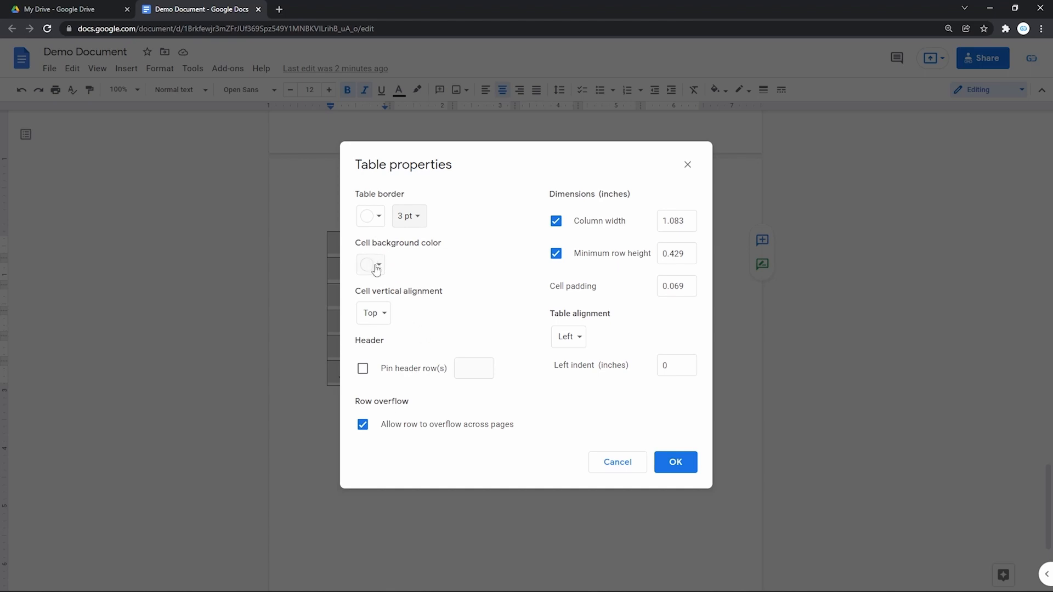
- Give the table cells a light pink background and middle vertical alignment
click(369, 264)
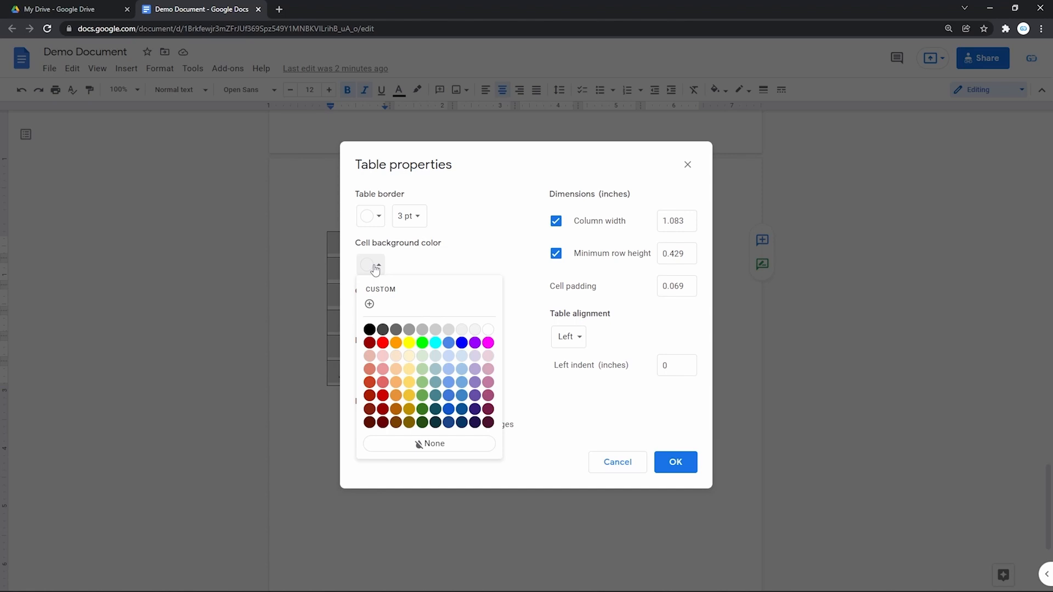
mouse_move(490, 422)
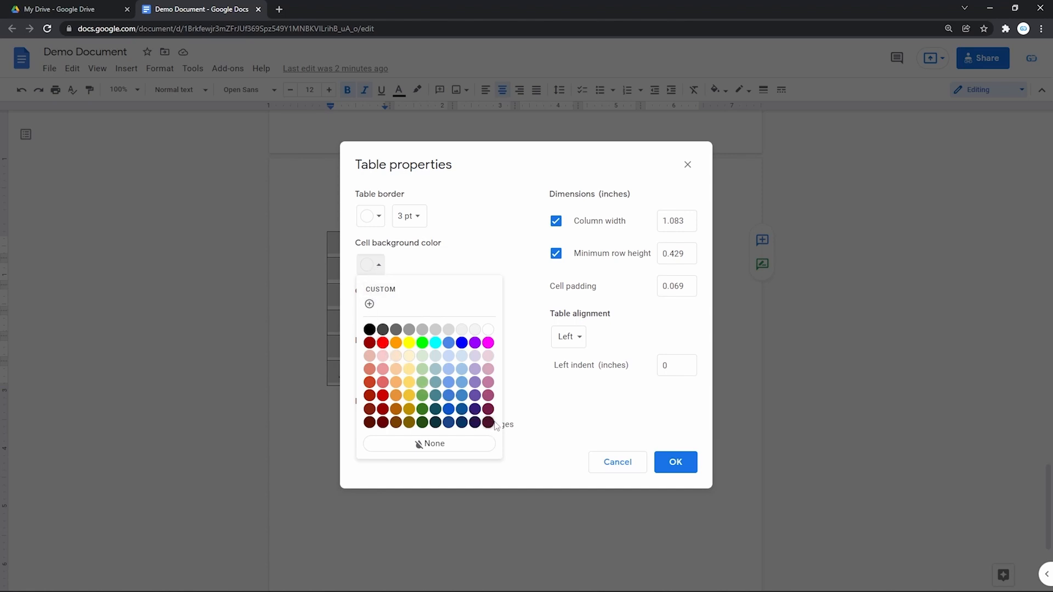
mouse_move(395, 329)
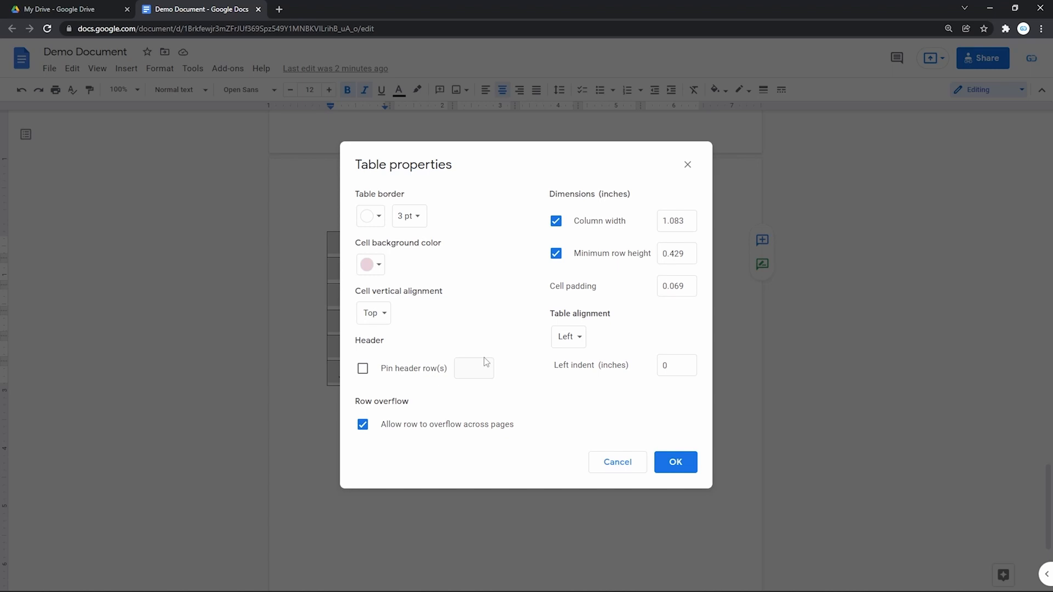
mouse_move(388, 322)
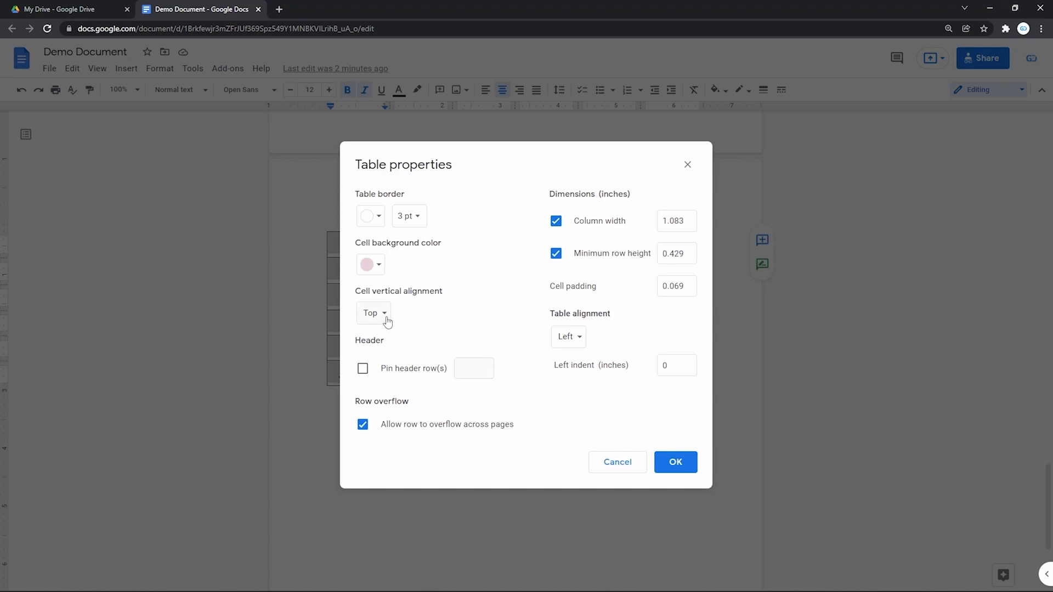
click(372, 313)
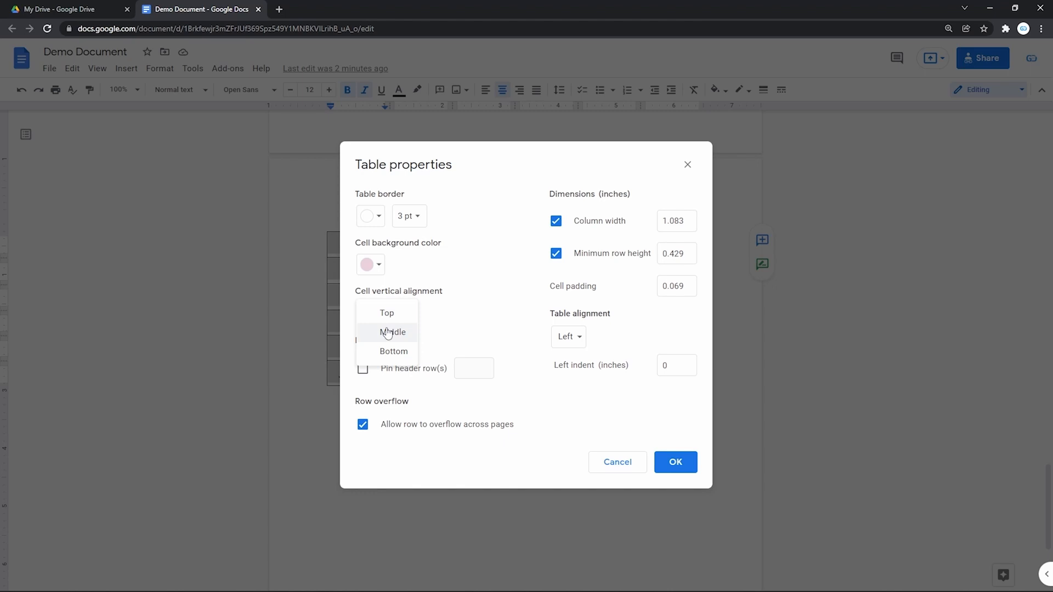
click(392, 332)
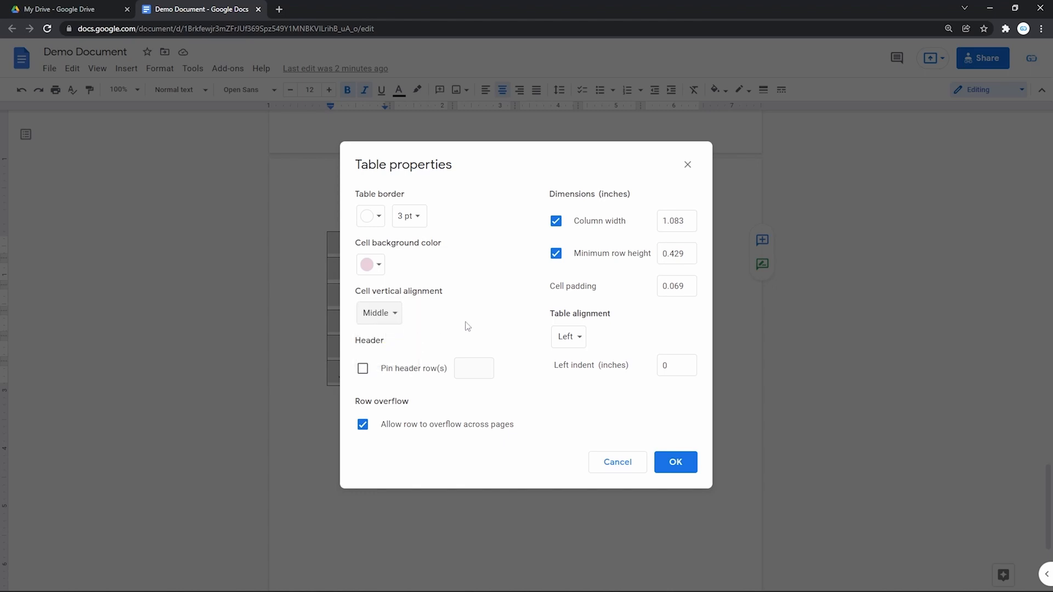
mouse_move(581, 217)
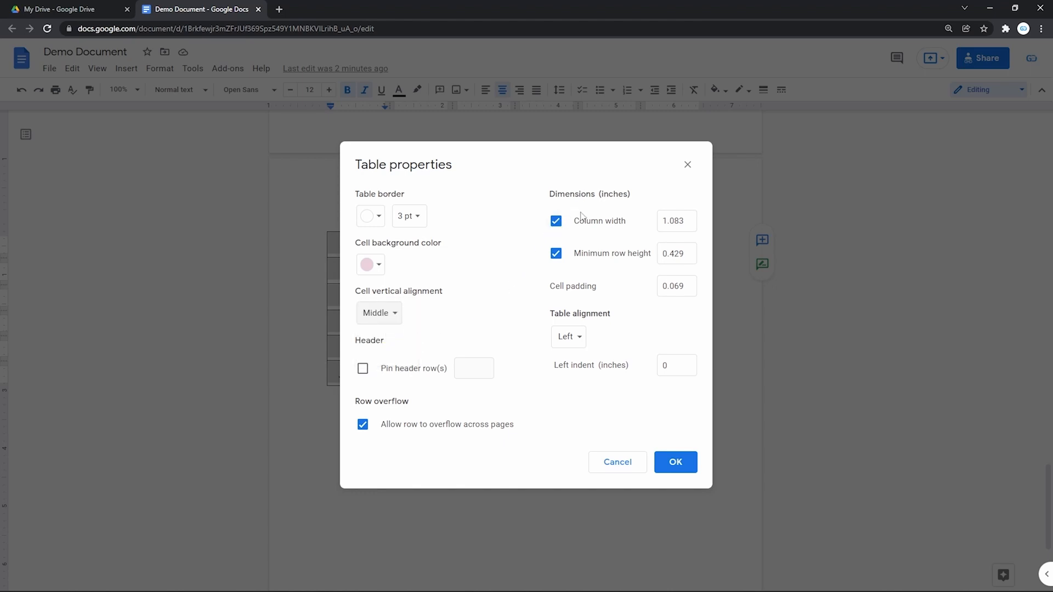
mouse_move(572, 255)
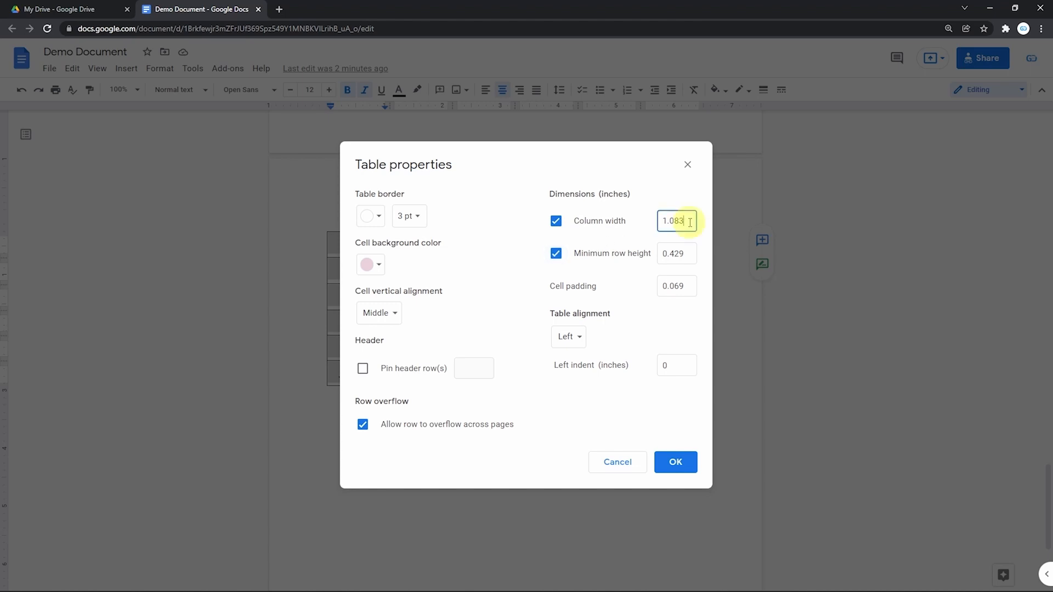
- Set column width and row height to 1 inch, center the table, and apply
triple_click(676, 221)
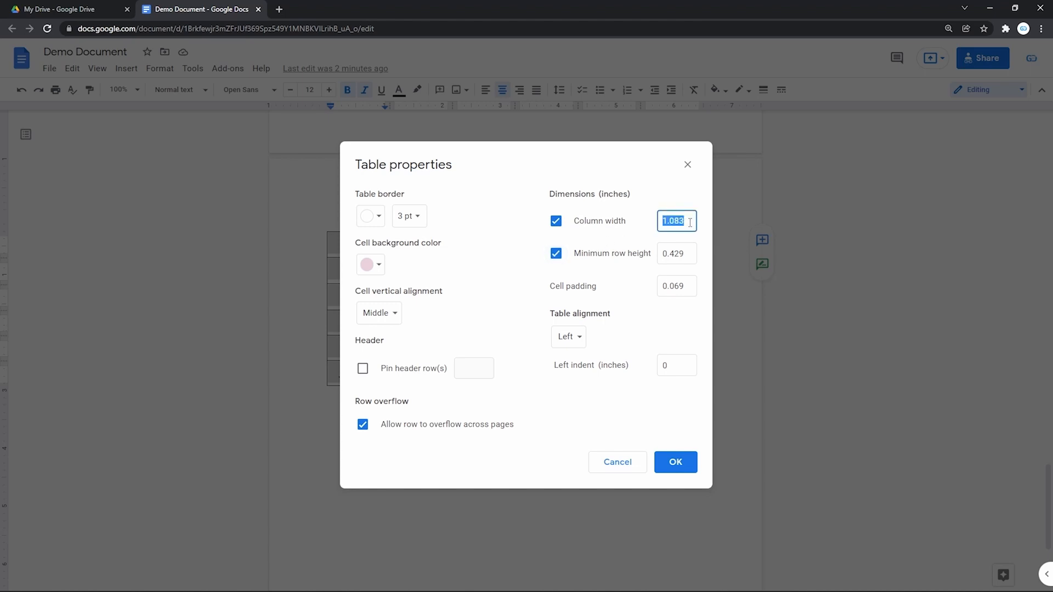
text(1)
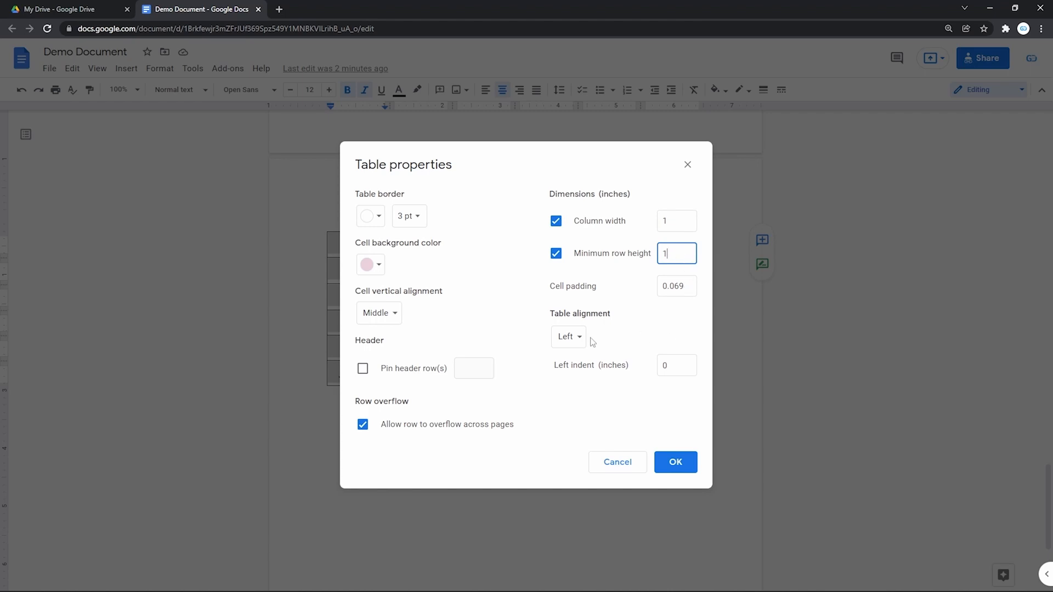
click(568, 336)
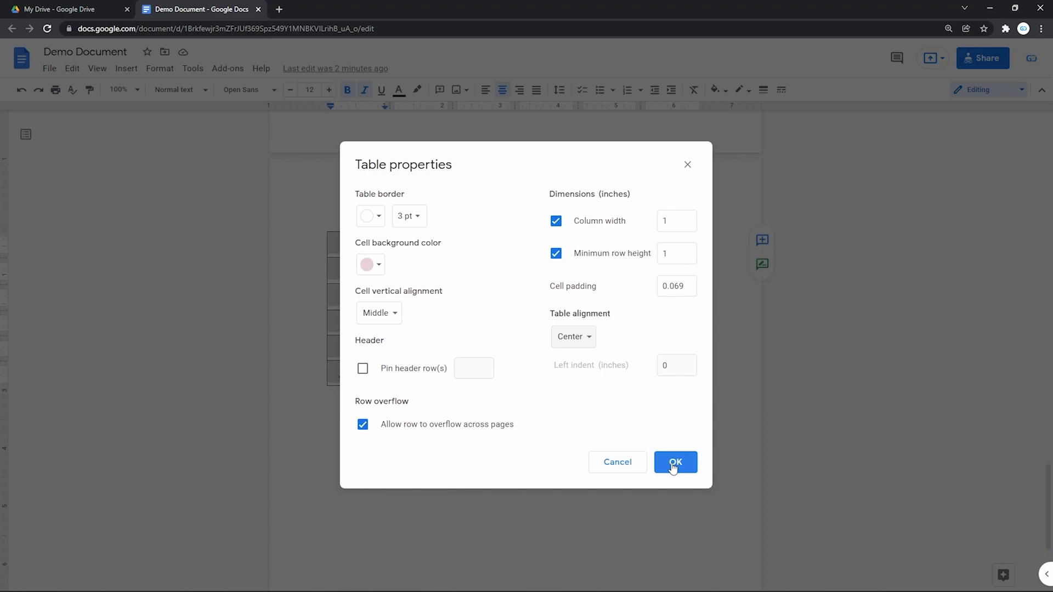
click(675, 462)
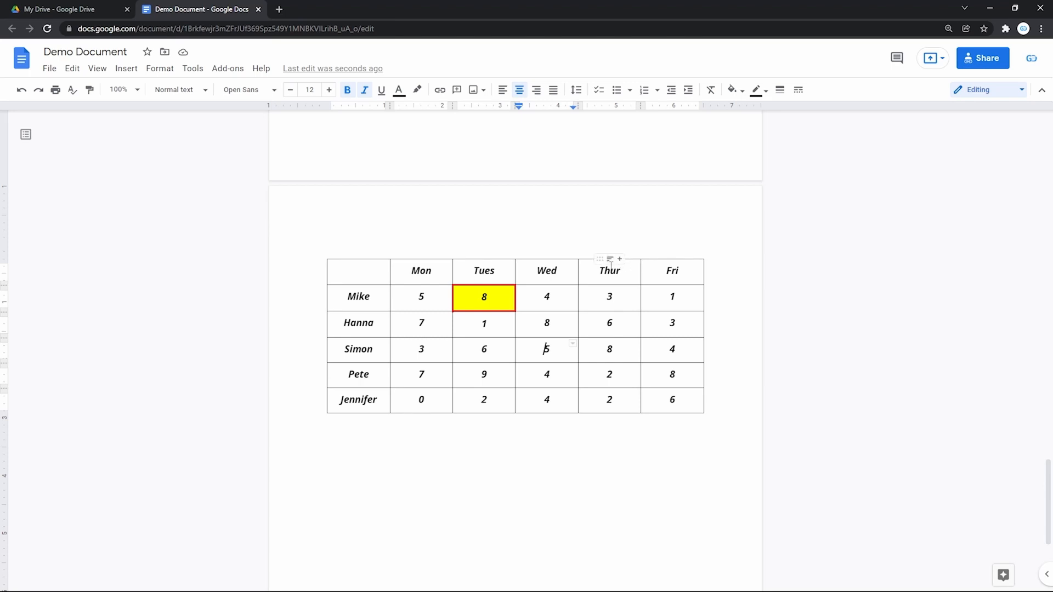
- Drag Simon's row below Pete's row, keeping their daily hours attached
click(608, 259)
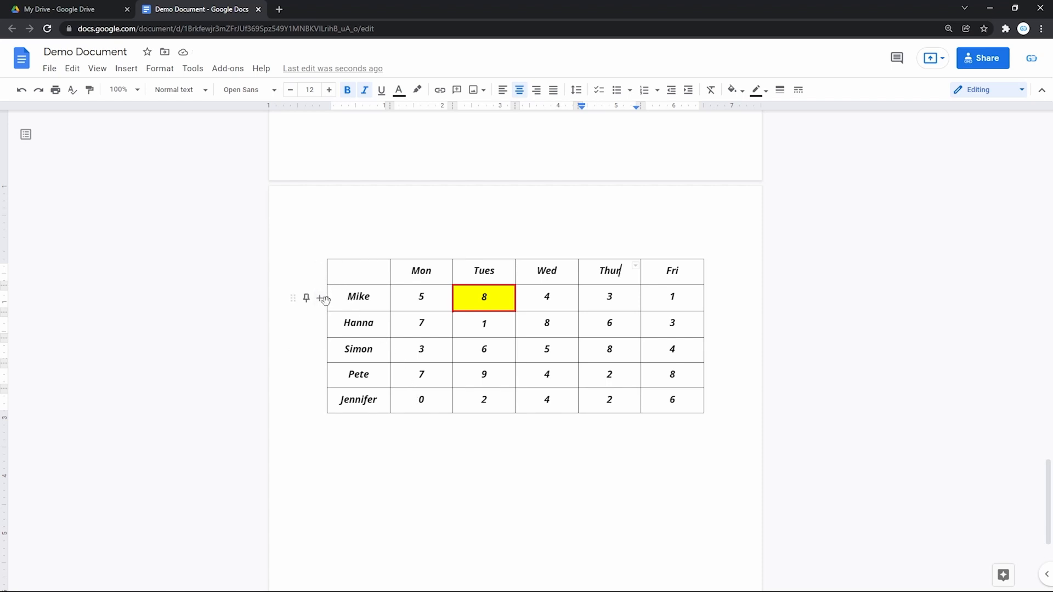
mouse_move(341, 371)
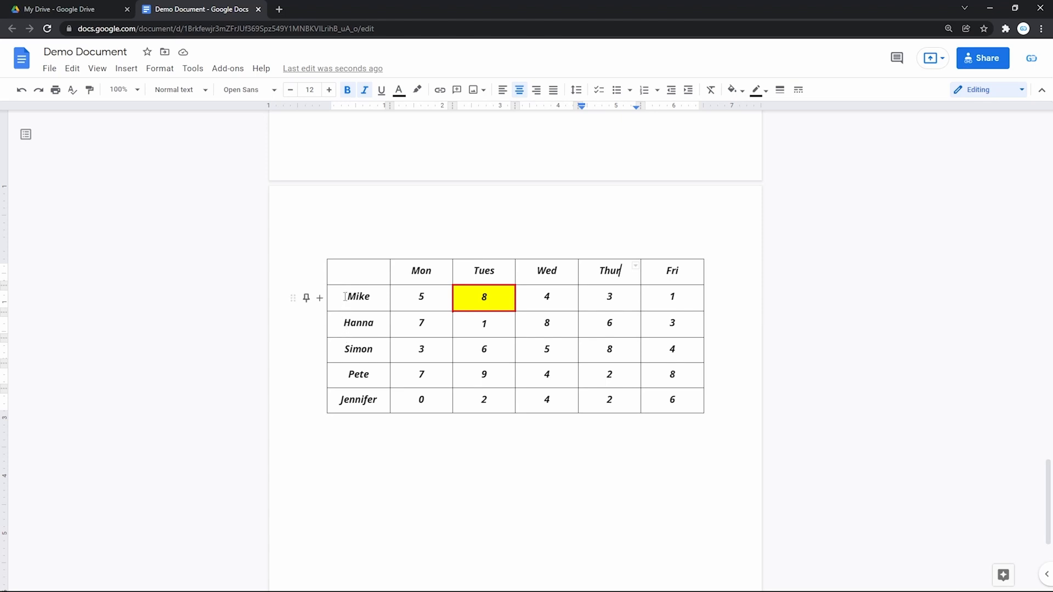
mouse_move(345, 349)
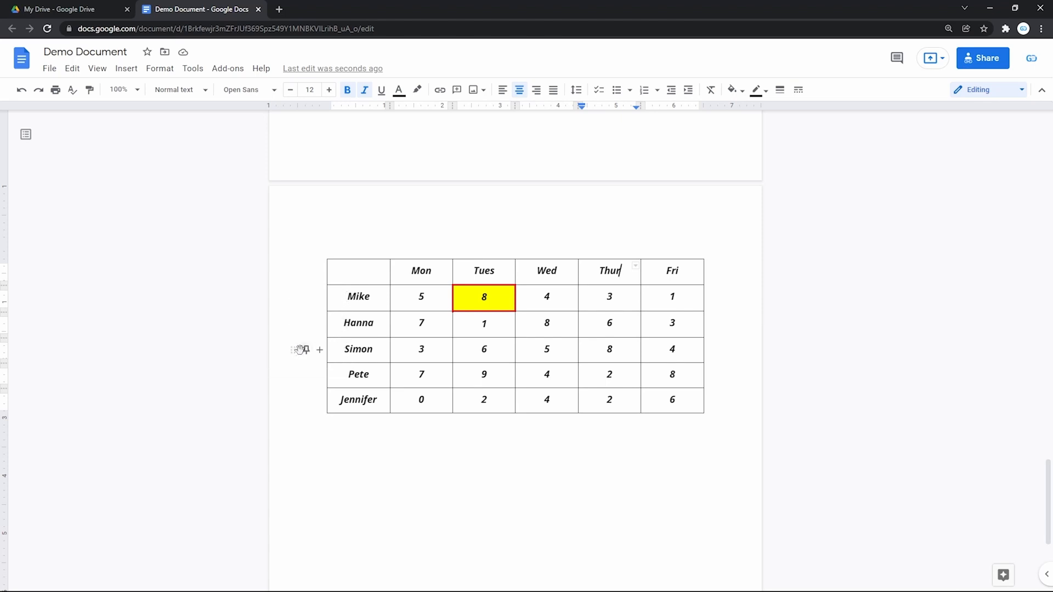
mouse_move(303, 356)
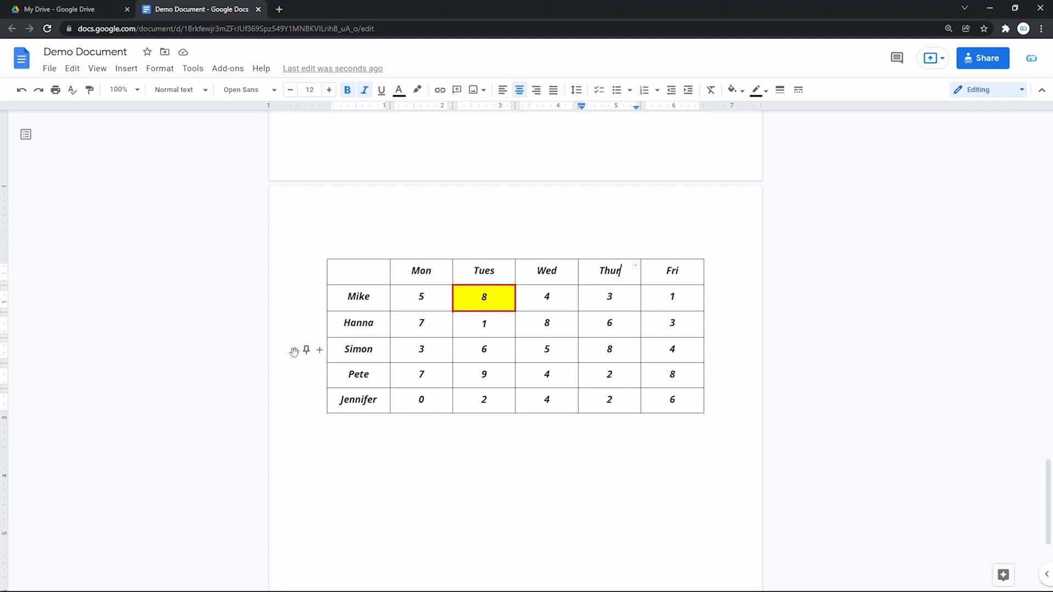
mouse_move(306, 350)
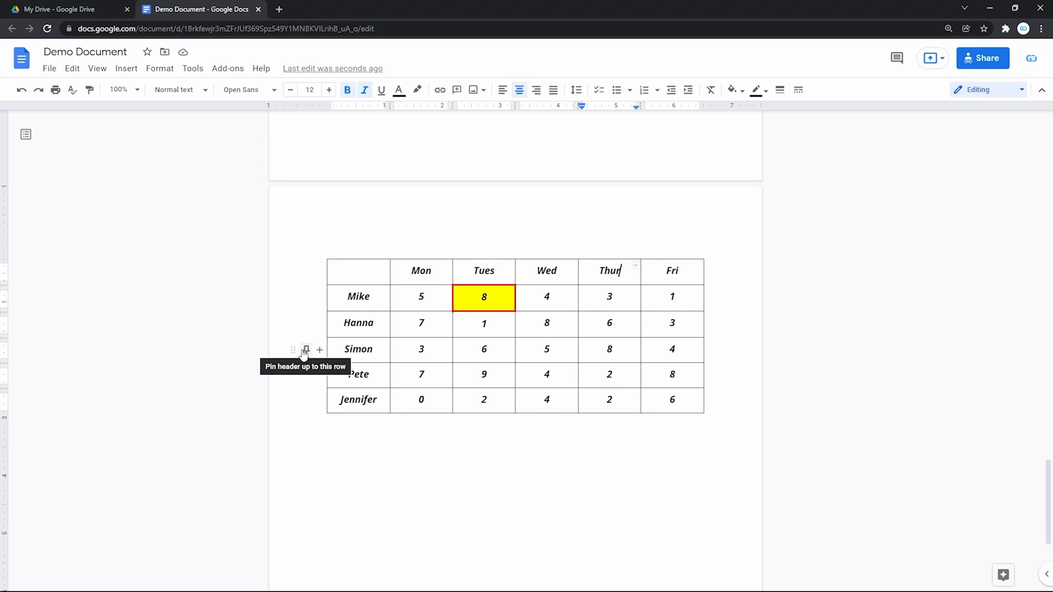
click(305, 349)
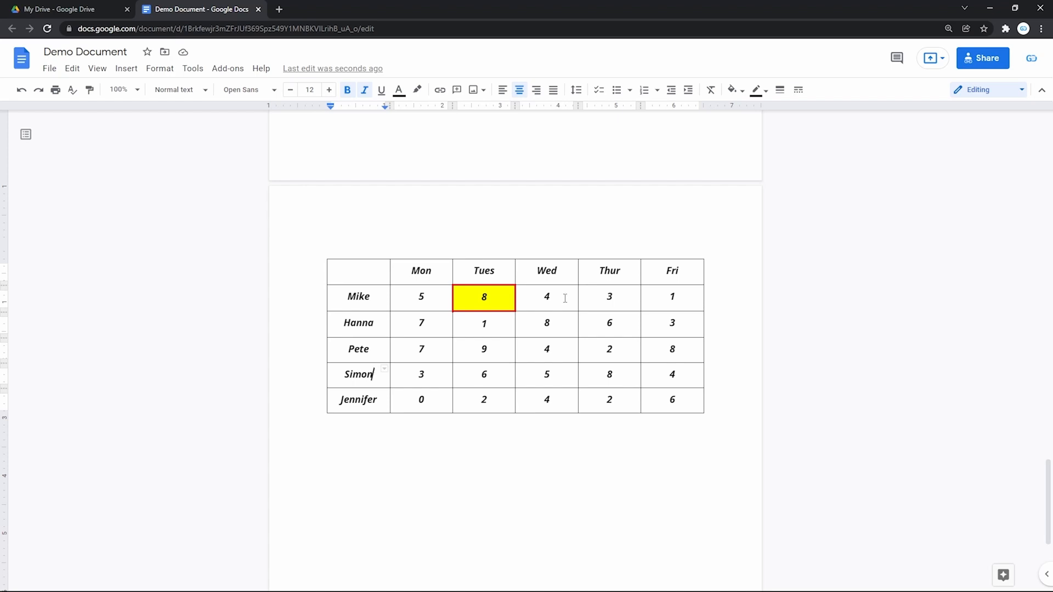
right_click(546, 296)
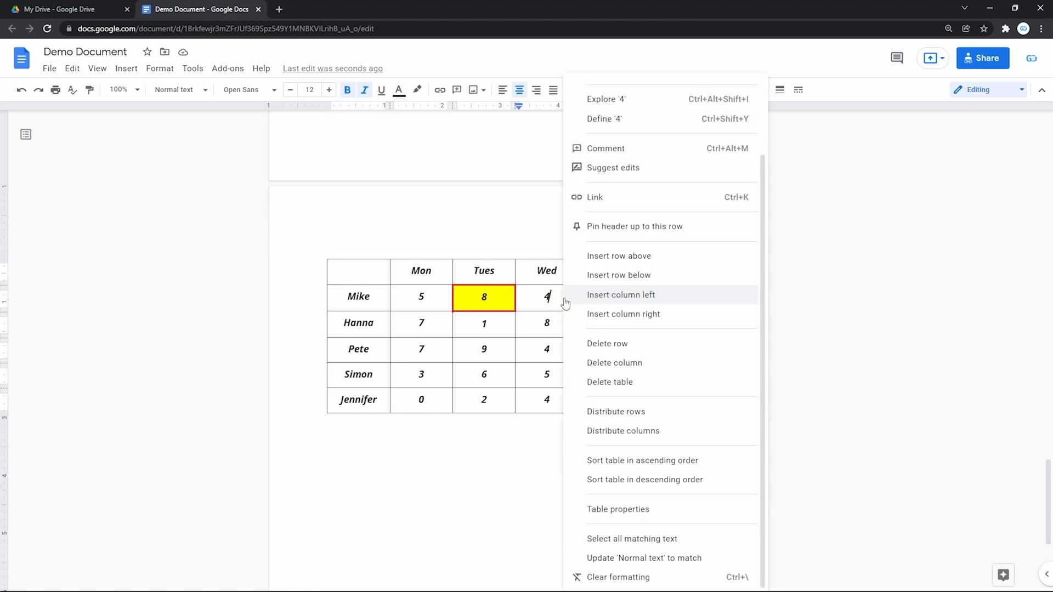
mouse_move(625, 460)
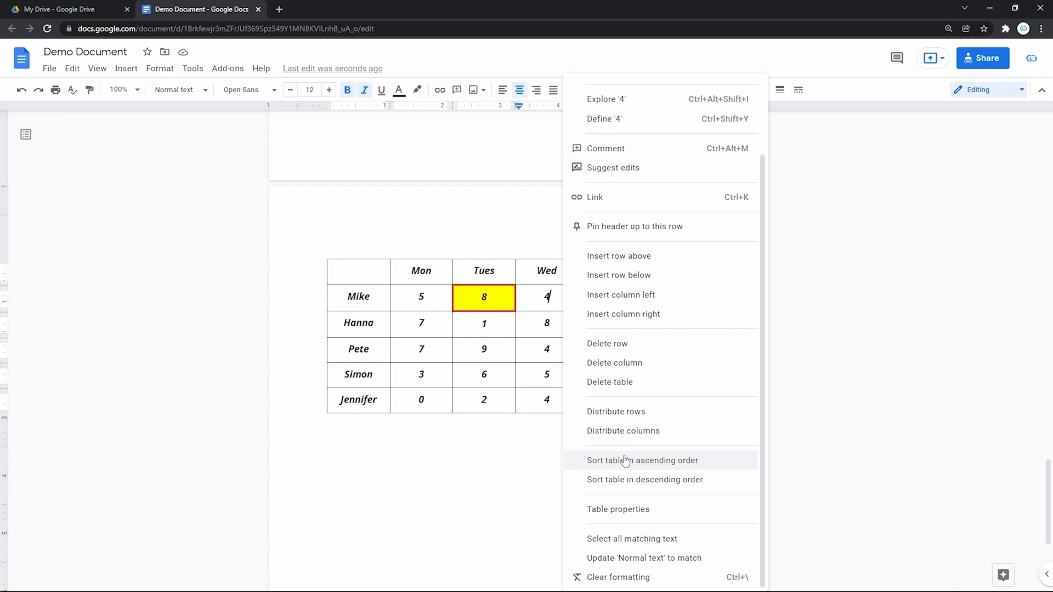
mouse_move(625, 480)
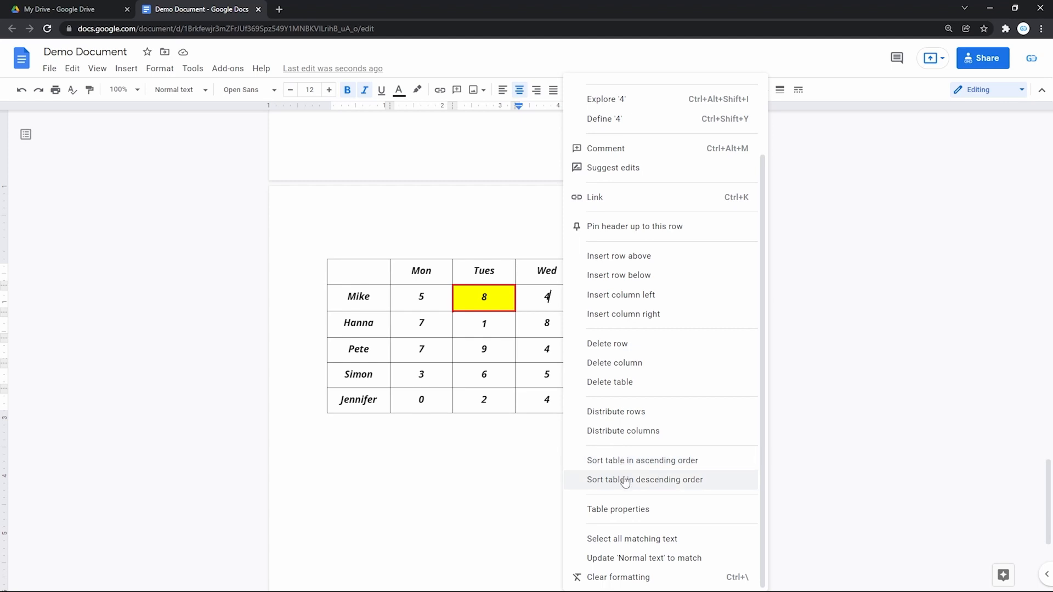
- Sort the table by Wednesday hours descending, then delete the whole table
click(644, 479)
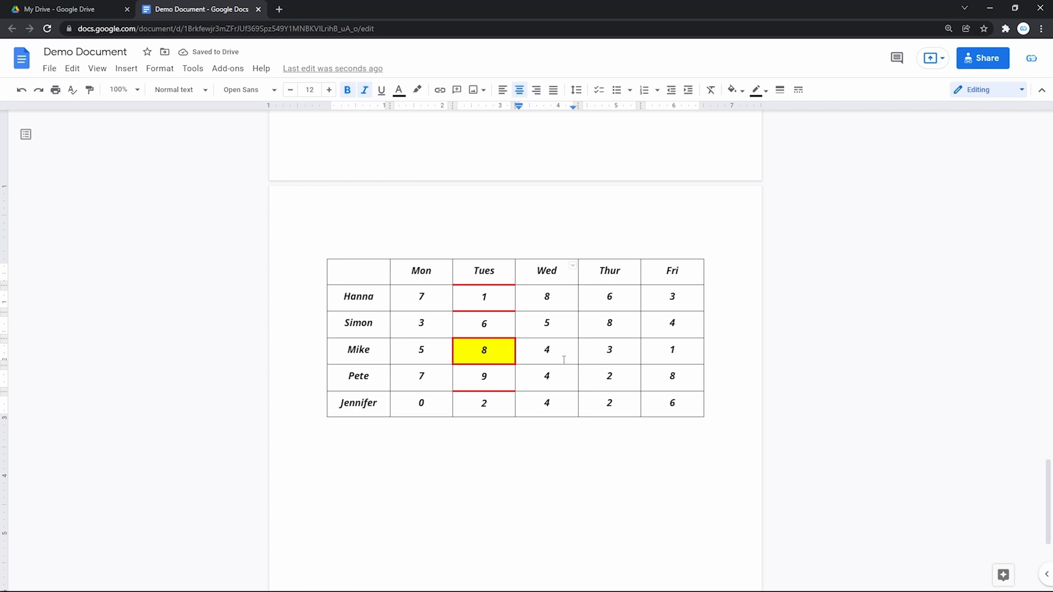
mouse_move(556, 328)
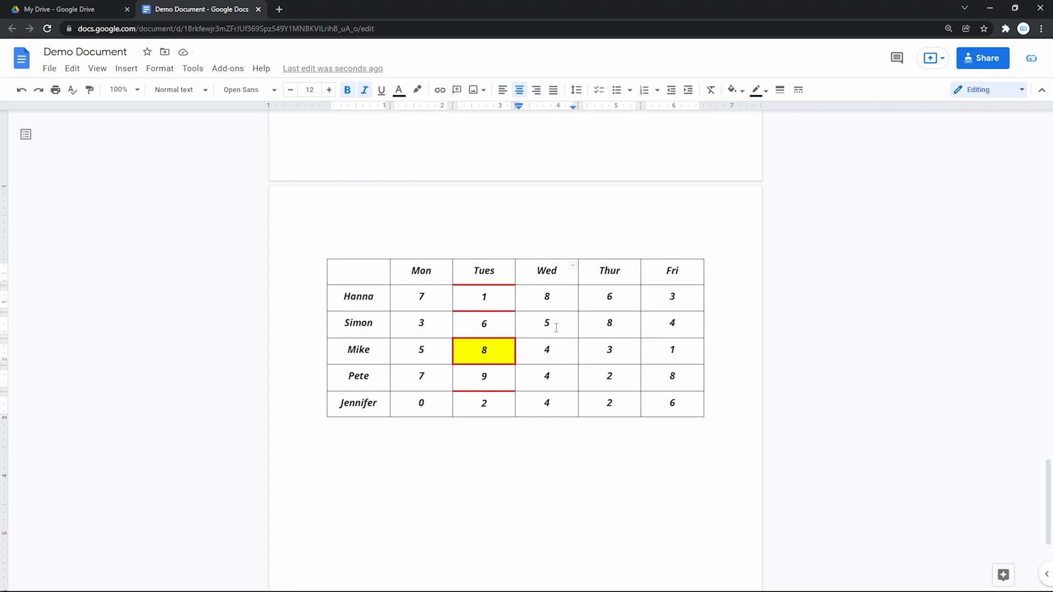
right_click(546, 323)
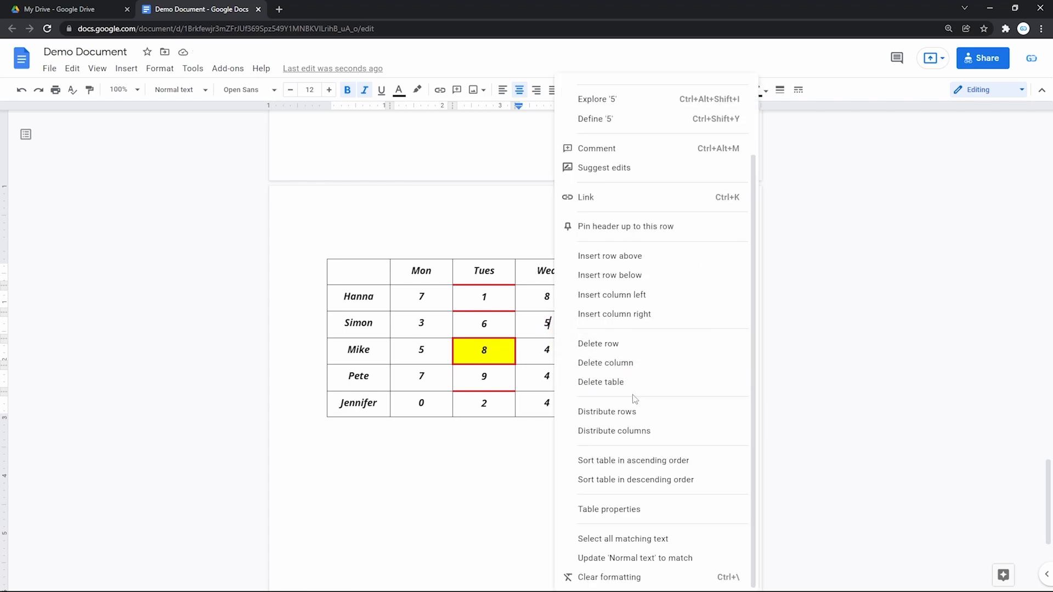
click(601, 382)
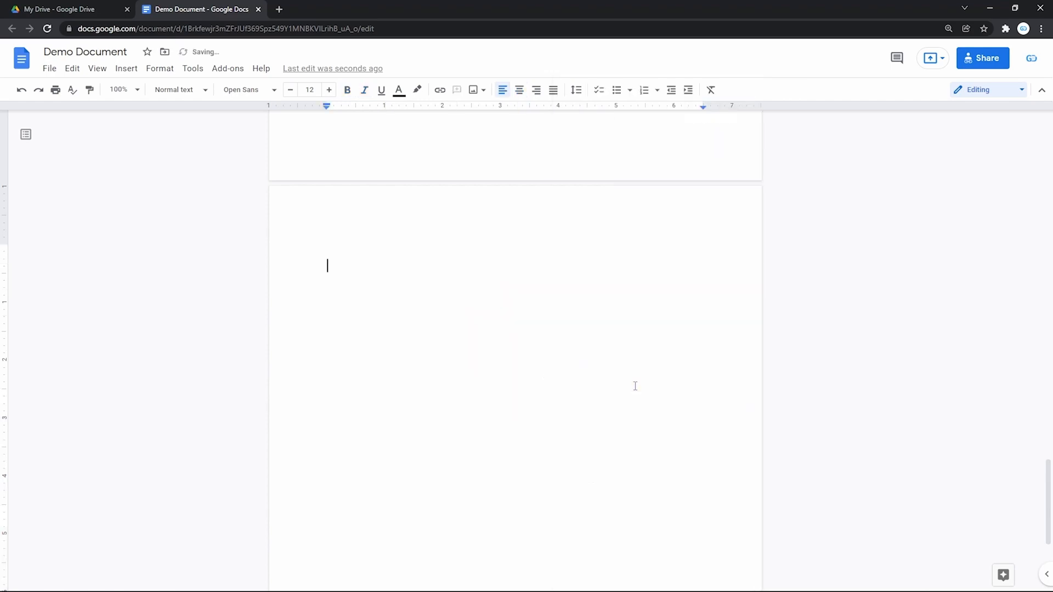